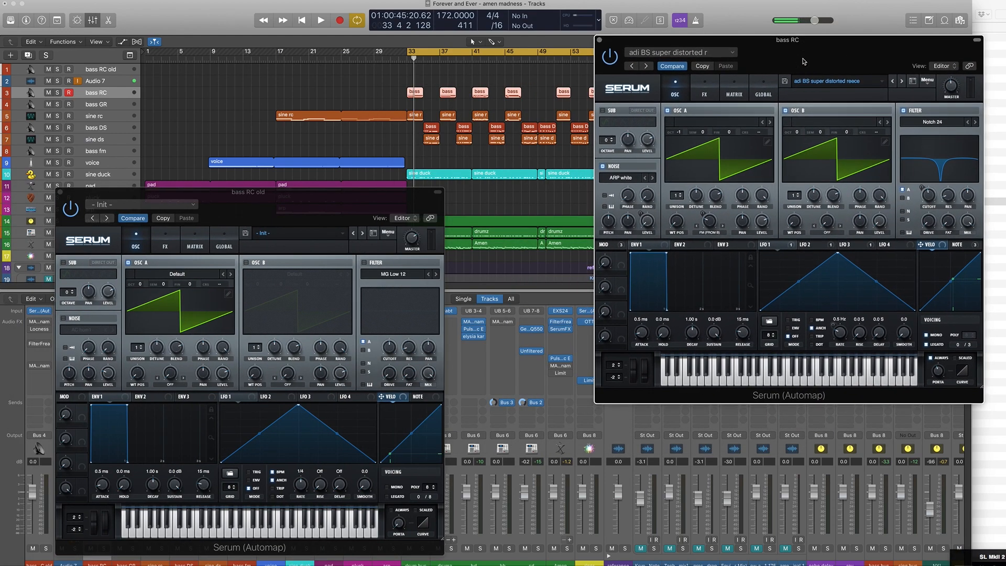
pyautogui.moveTo(399, 310)
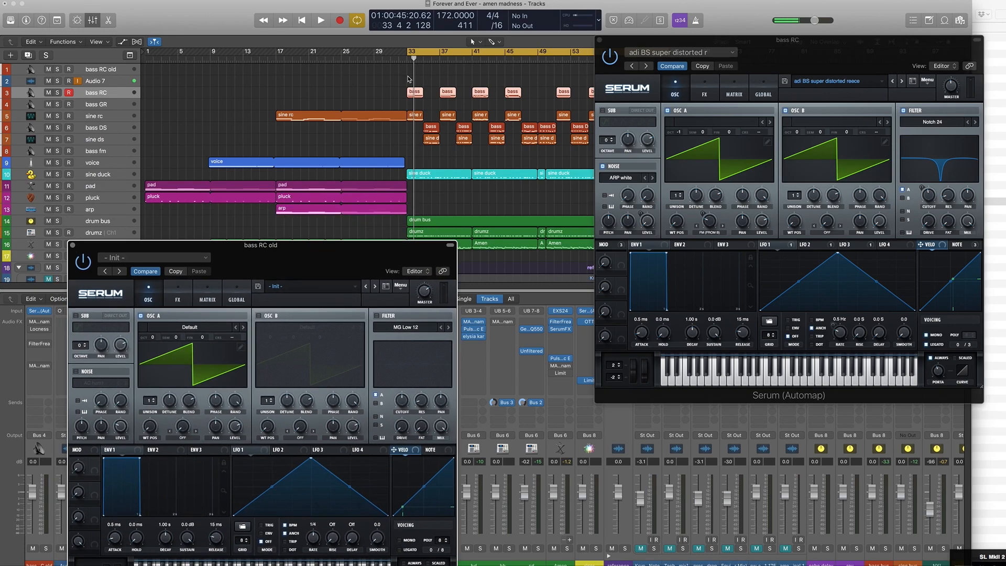
pyautogui.moveTo(109, 102)
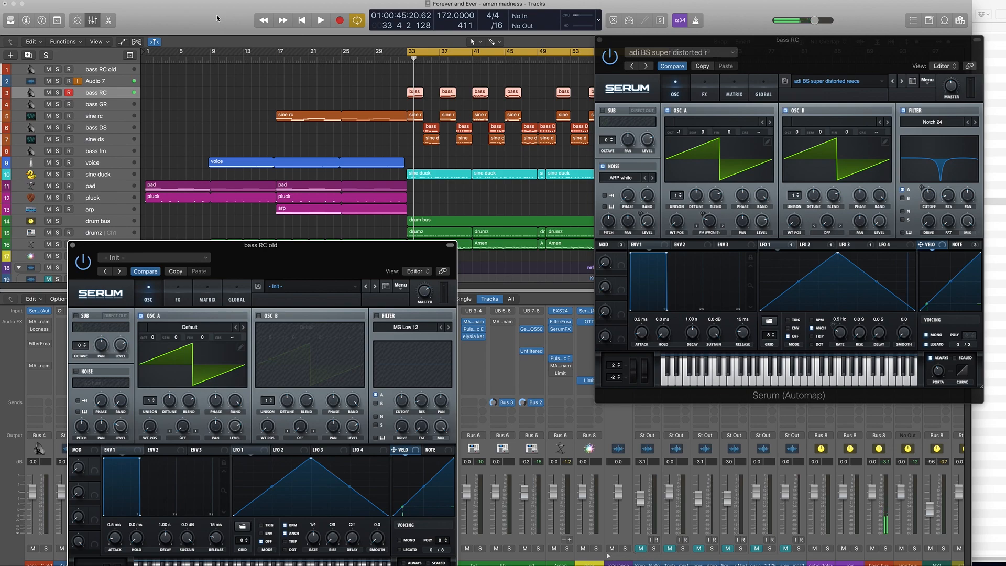
# Step: Audition the bass RC reference, then place the bass RC old Serum editor beside it
pyautogui.click(320, 20)
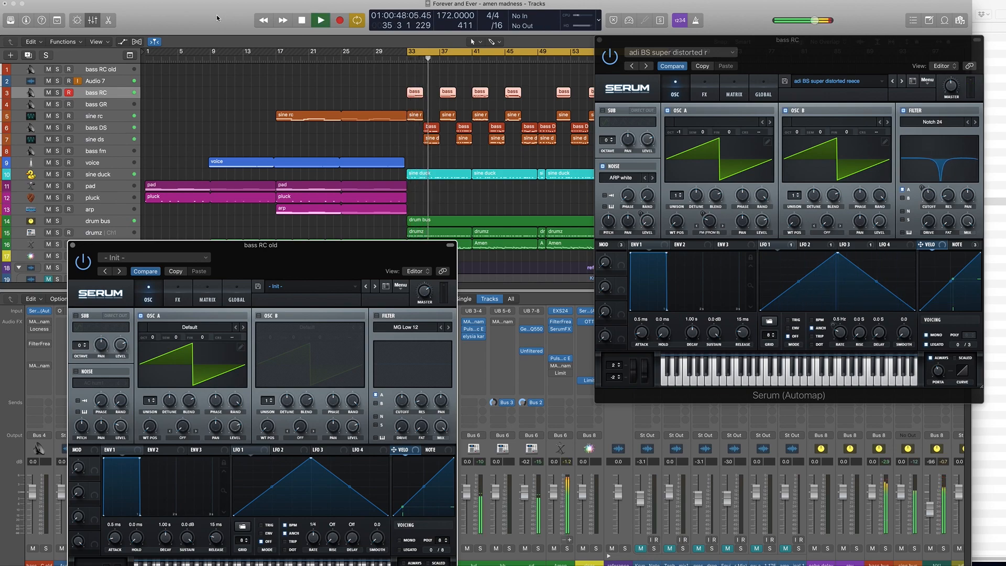
pyautogui.click(321, 20)
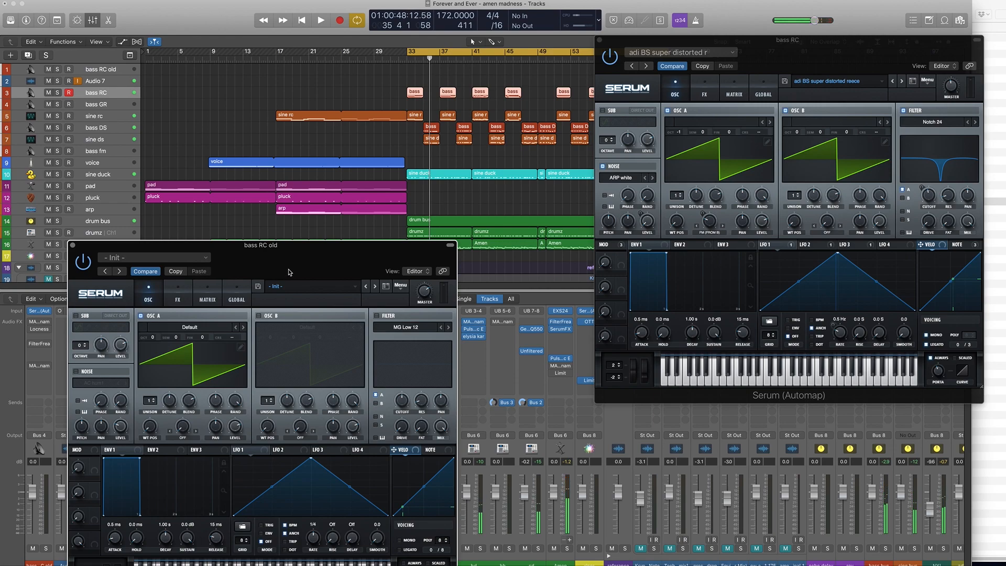
pyautogui.moveTo(260, 245); pyautogui.dragTo(301, 76)
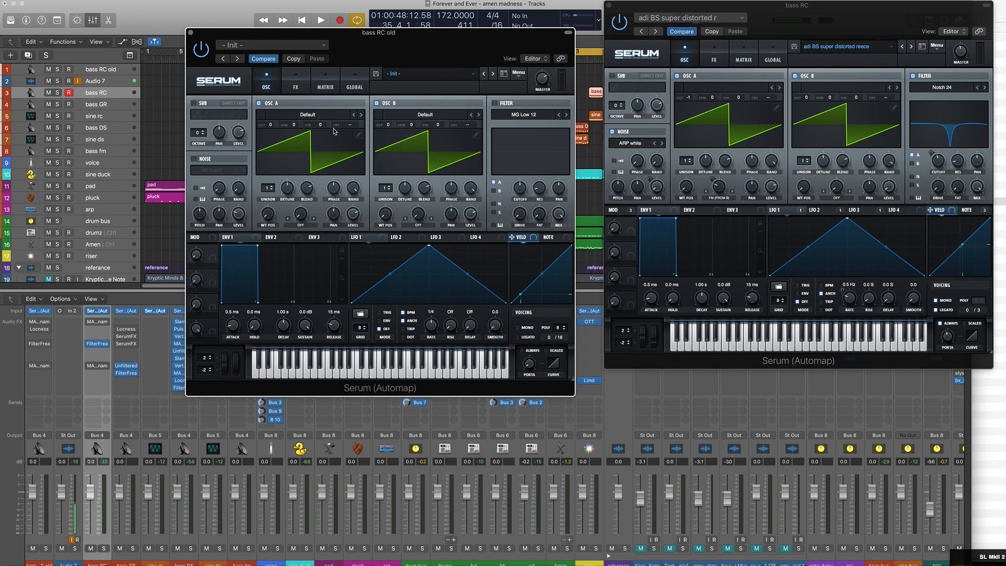
pyautogui.moveTo(271, 134)
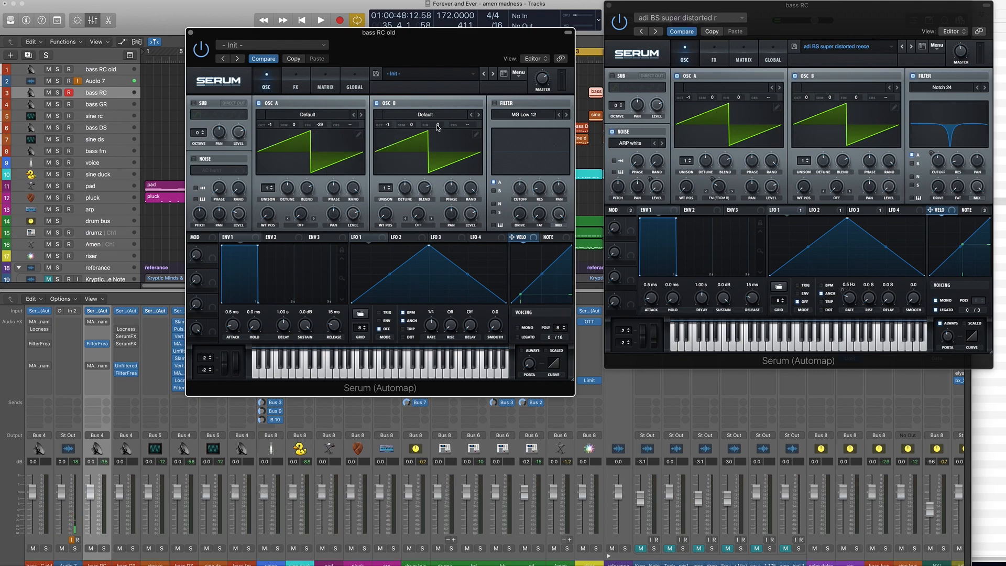
# Step: Set OSC A Fine to -37 cents and OSC B Fine to +40 cents
pyautogui.moveTo(437, 126); pyautogui.dragTo(442, 114)
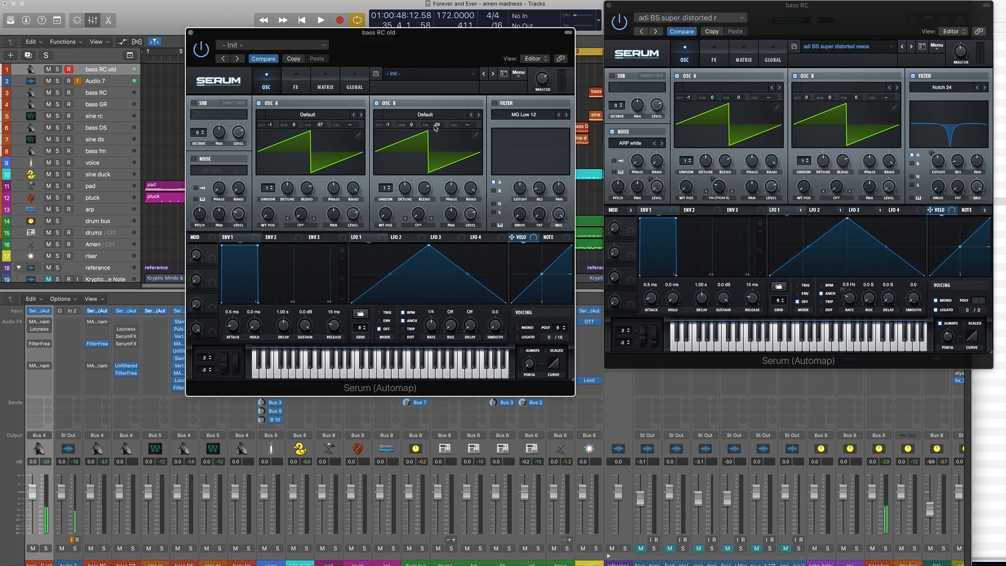
pyautogui.moveTo(439, 125); pyautogui.dragTo(441, 121)
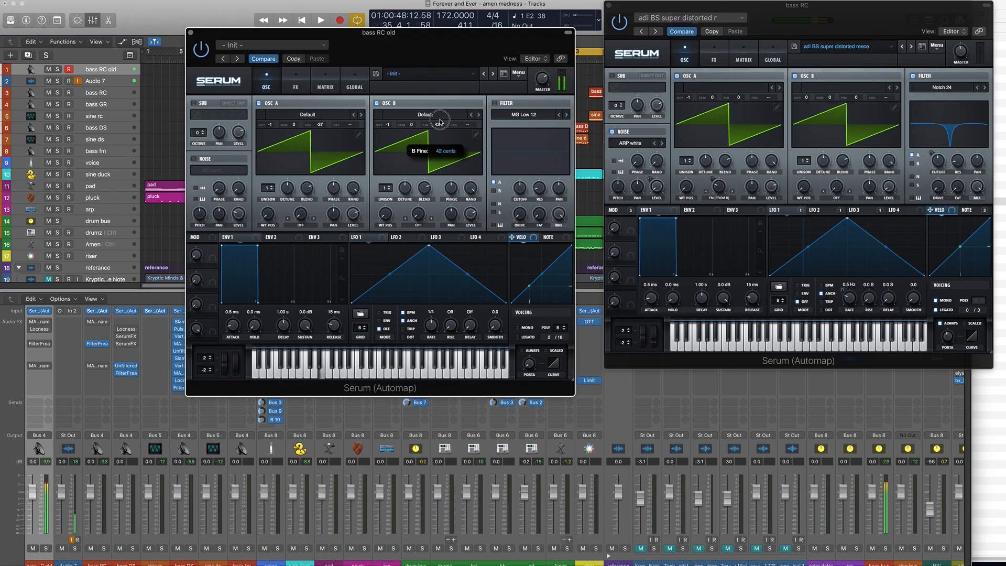
pyautogui.moveTo(440, 125); pyautogui.dragTo(439, 119)
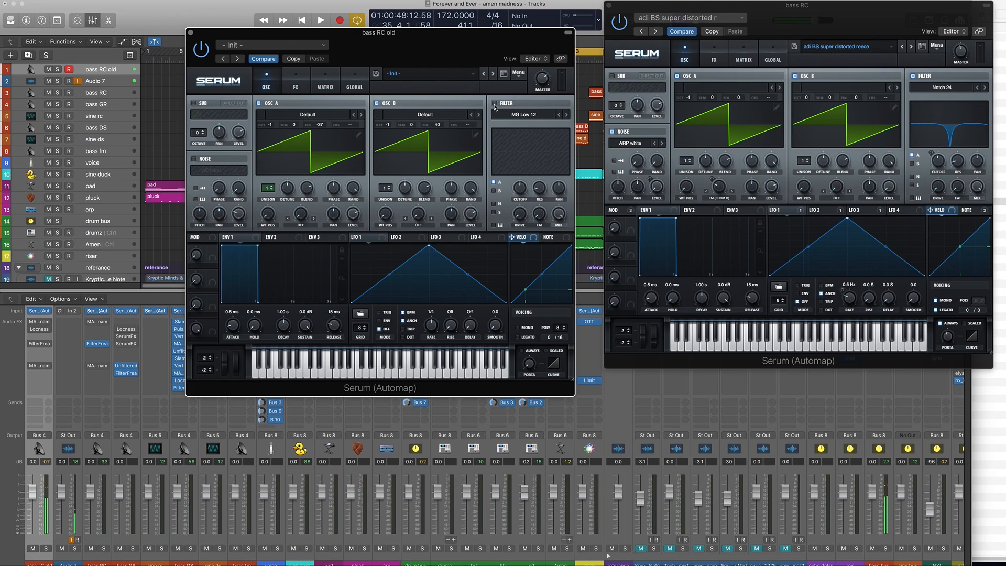
pyautogui.moveTo(494, 107)
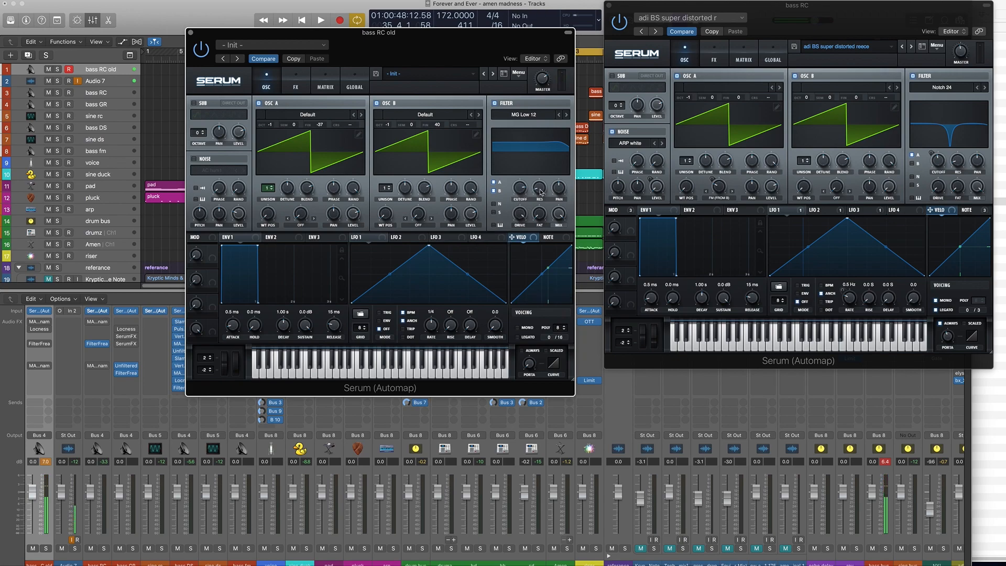
pyautogui.moveTo(520, 188)
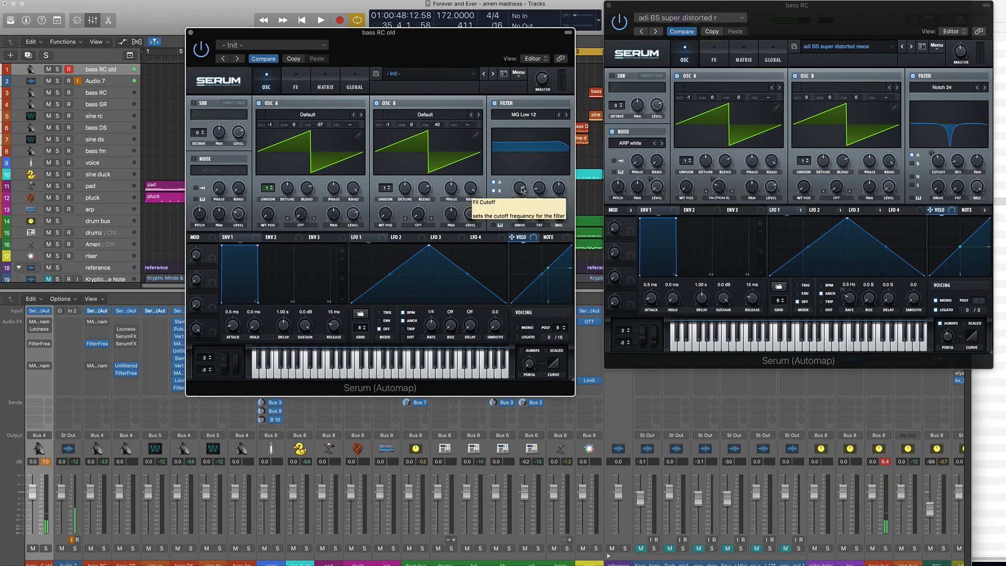
pyautogui.moveTo(559, 242)
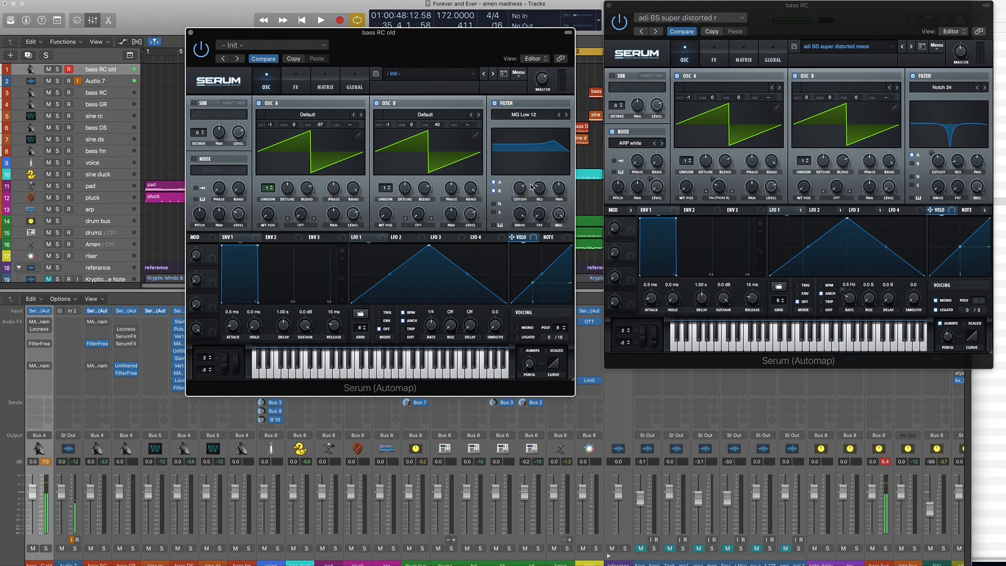
# Step: Enable the MG Low 12 filter and lower its cutoff from fully open
pyautogui.click(554, 237)
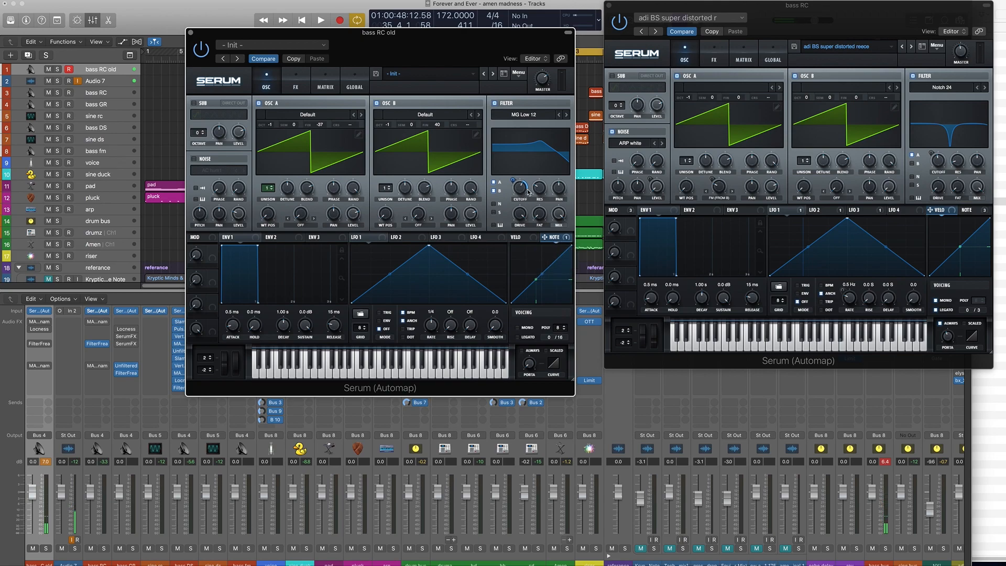
pyautogui.moveTo(535, 187)
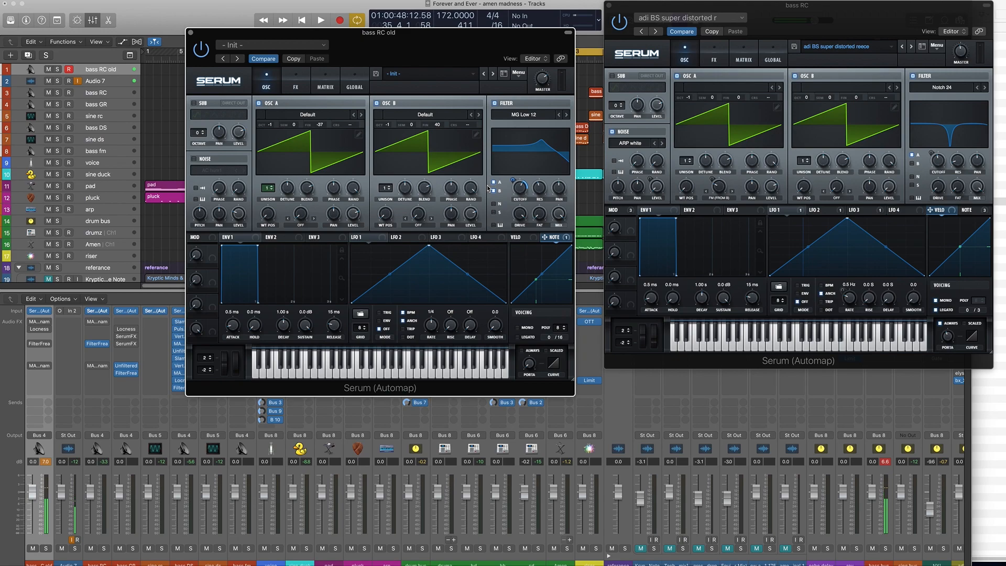
pyautogui.moveTo(116, 93)
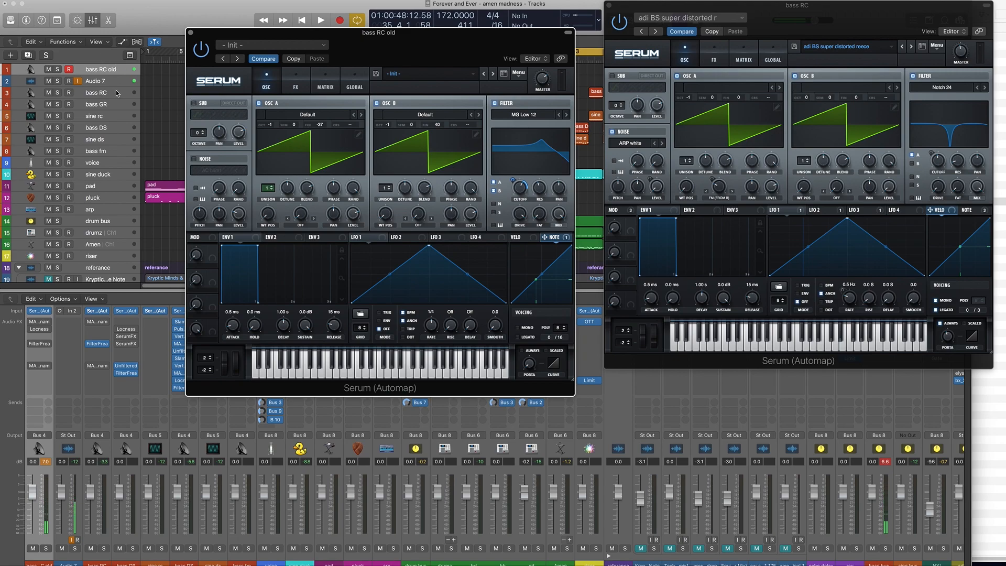
pyautogui.moveTo(114, 97)
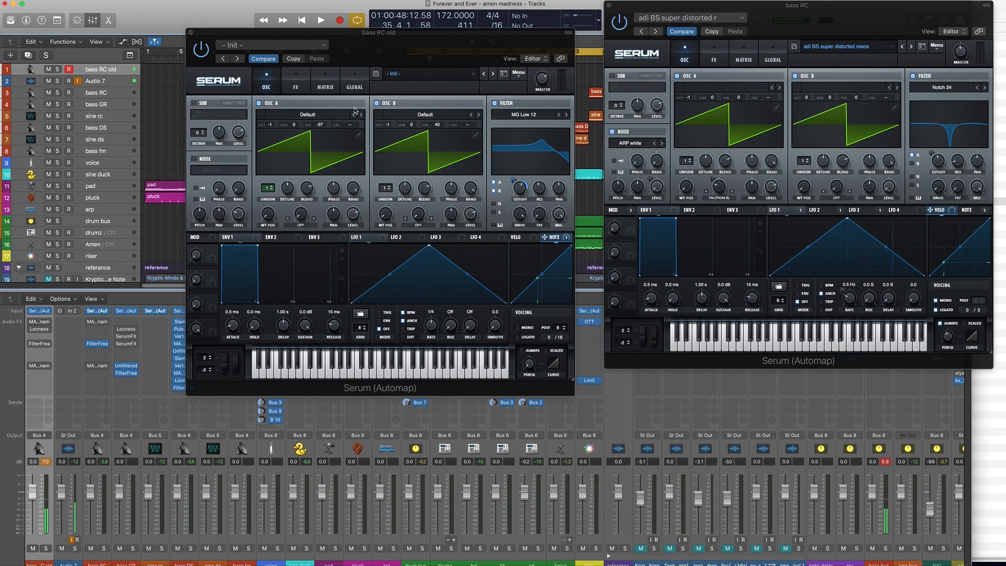
# Step: Load Serum's Init Preset on the old bass patch and reposition the editor window
pyautogui.click(518, 73)
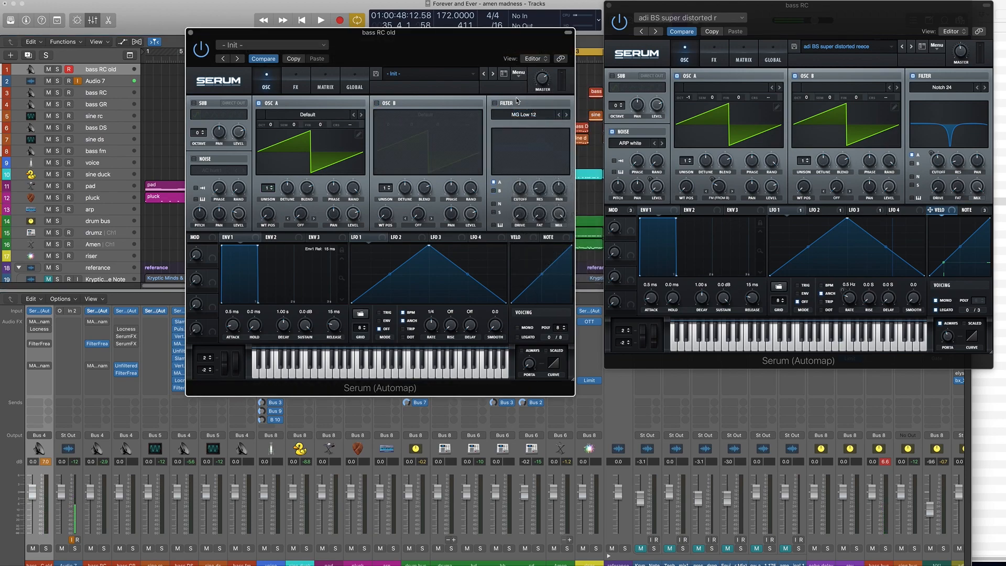
pyautogui.moveTo(378, 33); pyautogui.dragTo(403, 4)
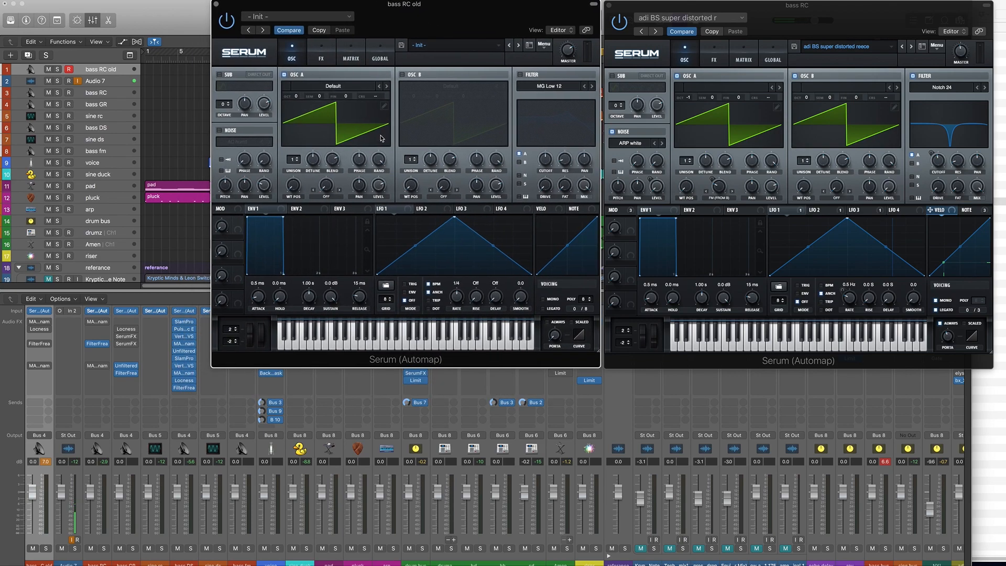
pyautogui.moveTo(443, 137)
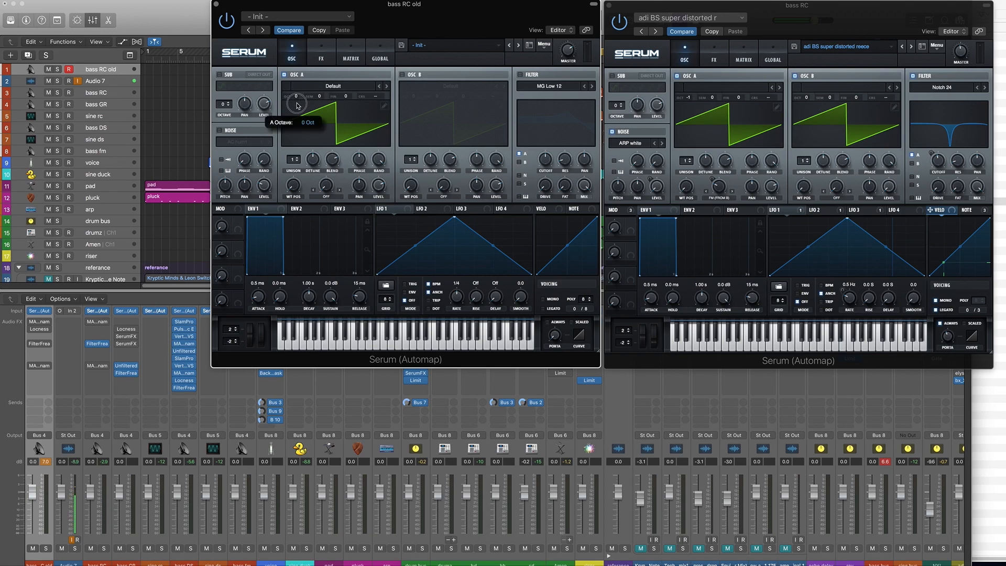
# Step: Switch oscillator B on so two saws sound
pyautogui.click(403, 75)
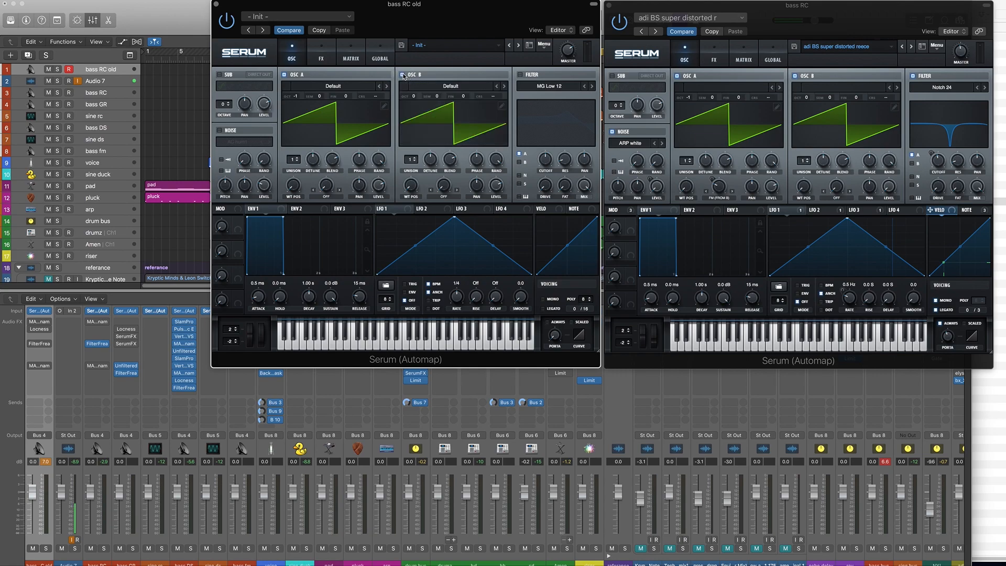
pyautogui.moveTo(300, 95)
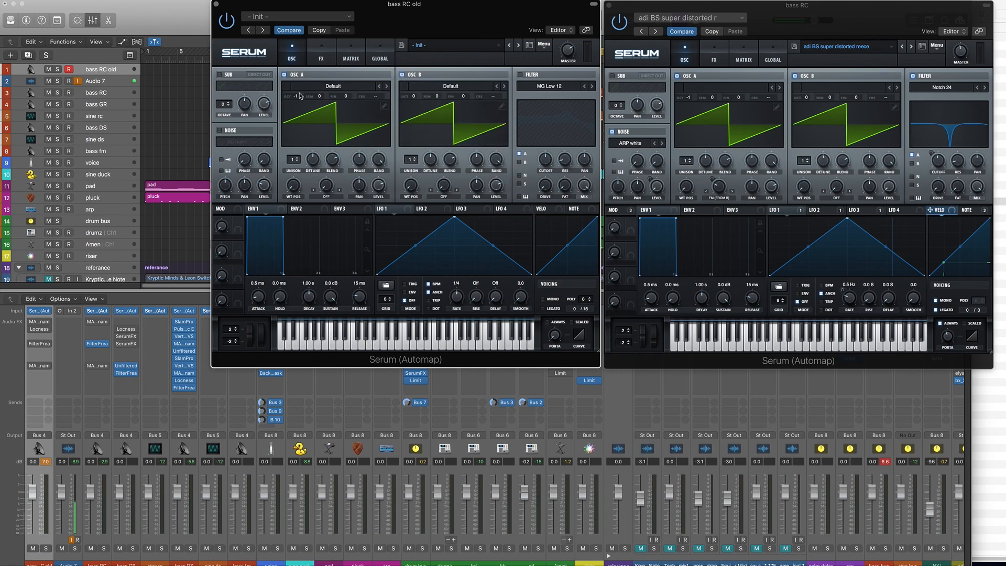
pyautogui.moveTo(485, 45)
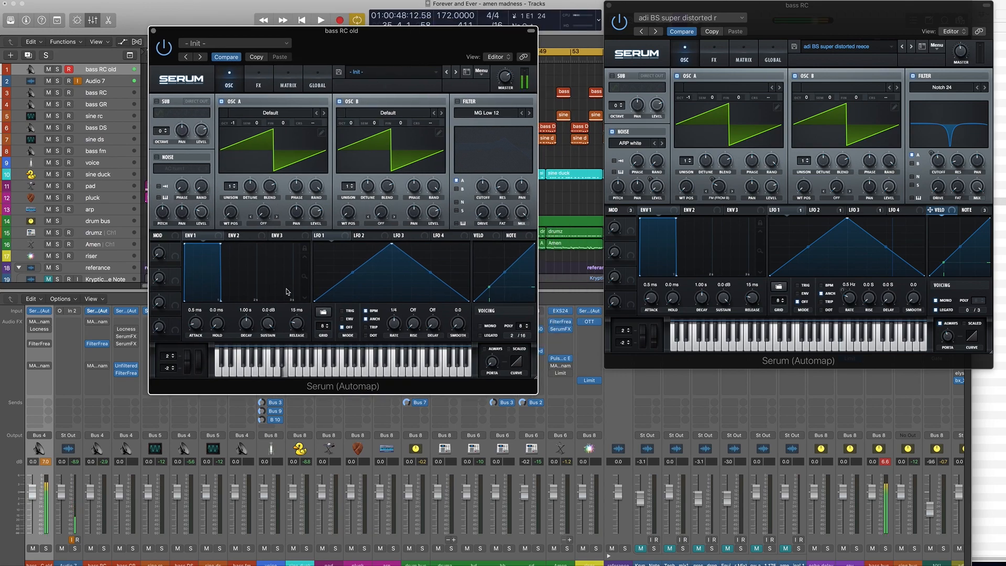
pyautogui.moveTo(432, 214)
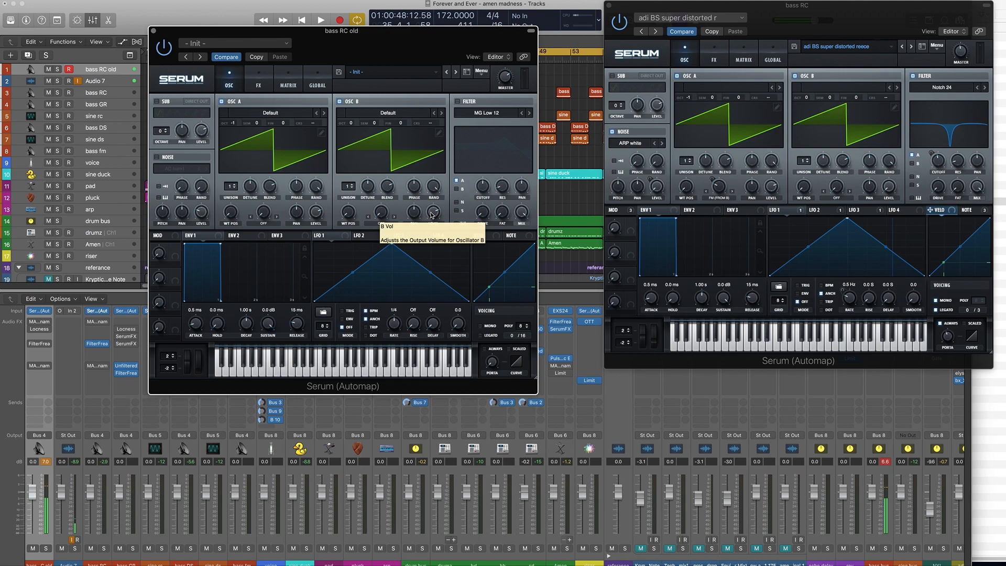
pyautogui.moveTo(433, 449)
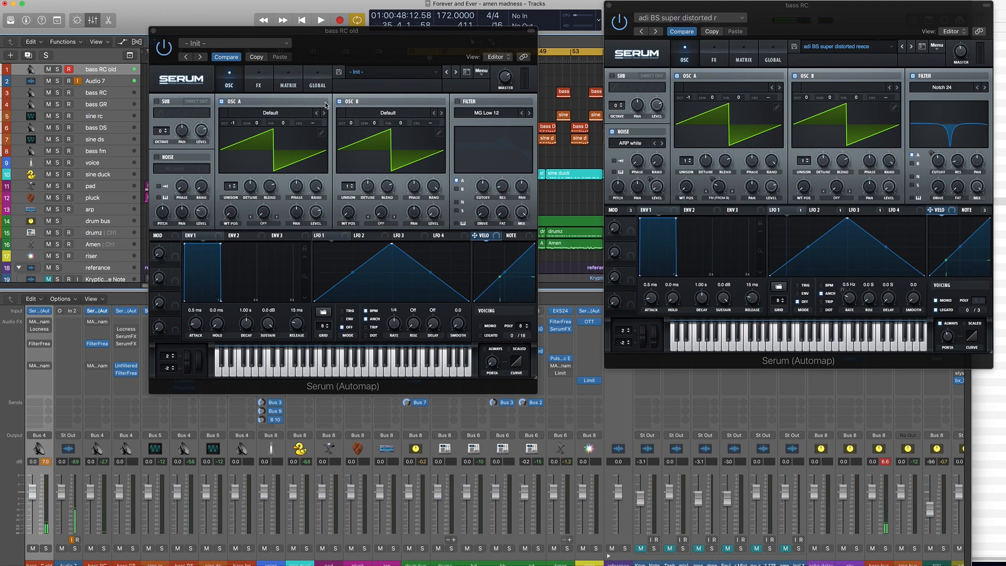
pyautogui.moveTo(249, 195)
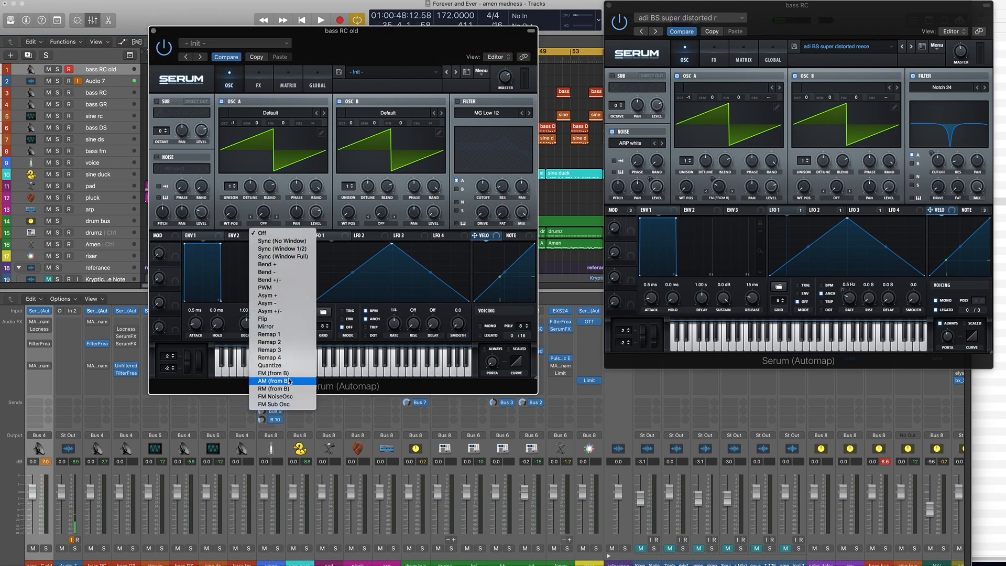
# Step: Set OSC A's warp mode to FM (from B) and raise the warp amount
pyautogui.click(275, 380)
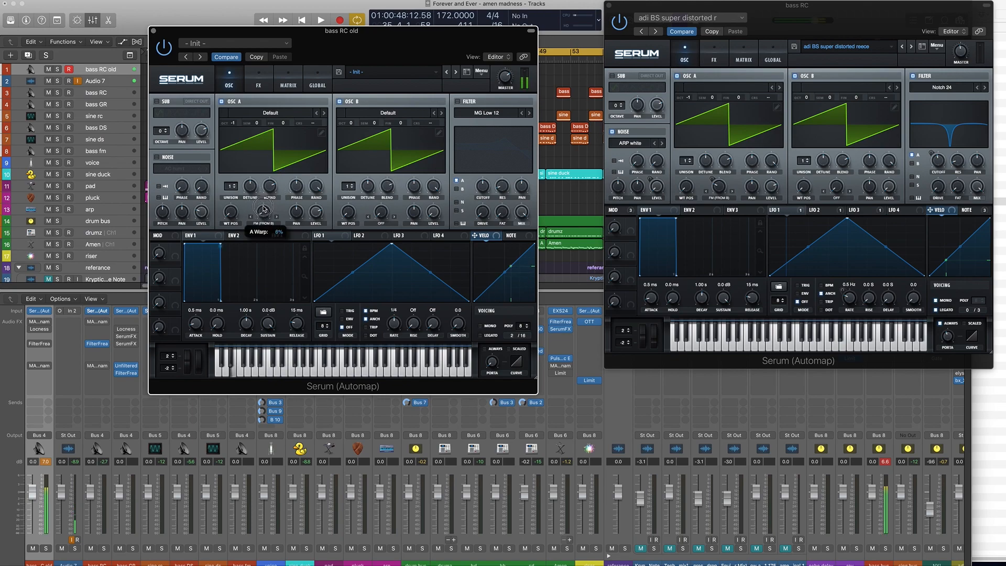
pyautogui.moveTo(263, 209); pyautogui.dragTo(271, 180)
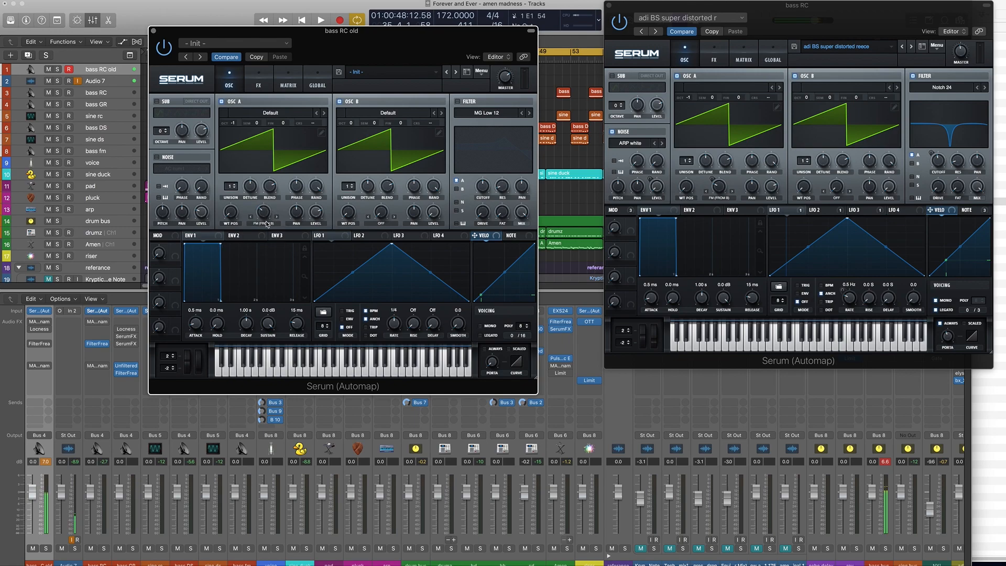
pyautogui.moveTo(266, 224)
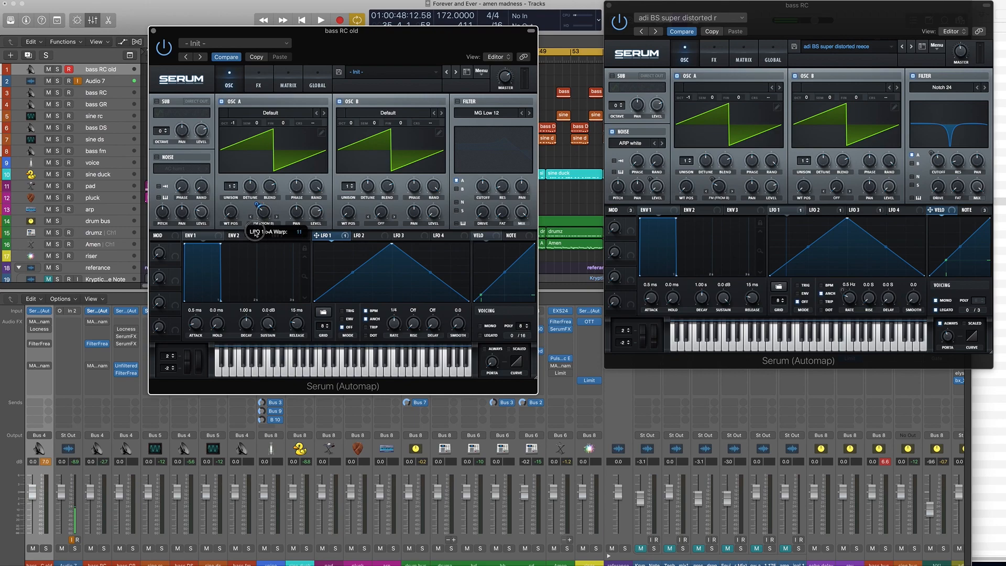
pyautogui.moveTo(286, 236)
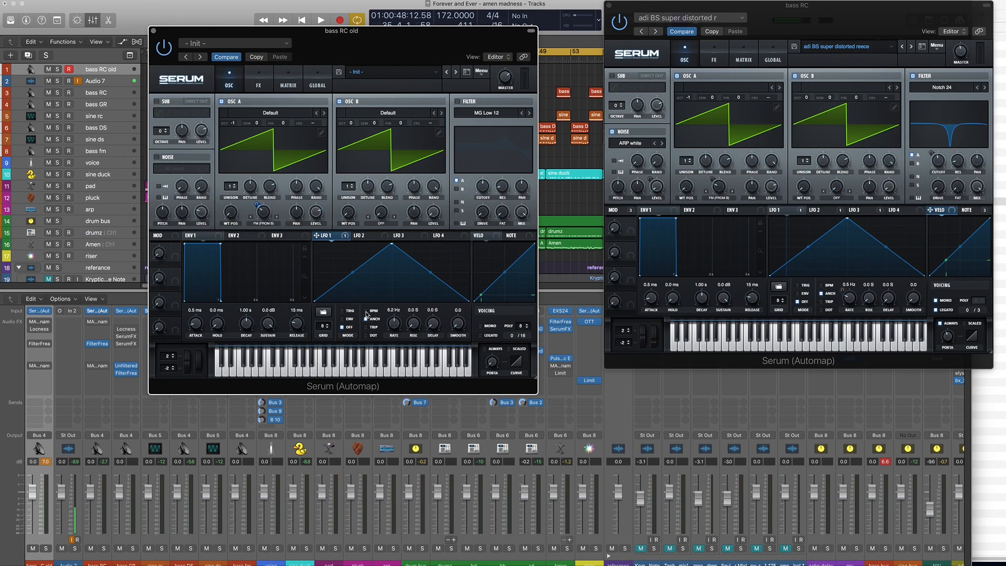
# Step: Set LFO 1 rate to 0.5 Hz and OSC A's FM (from B) amount to 30%
pyautogui.moveTo(393, 324); pyautogui.dragTo(393, 334)
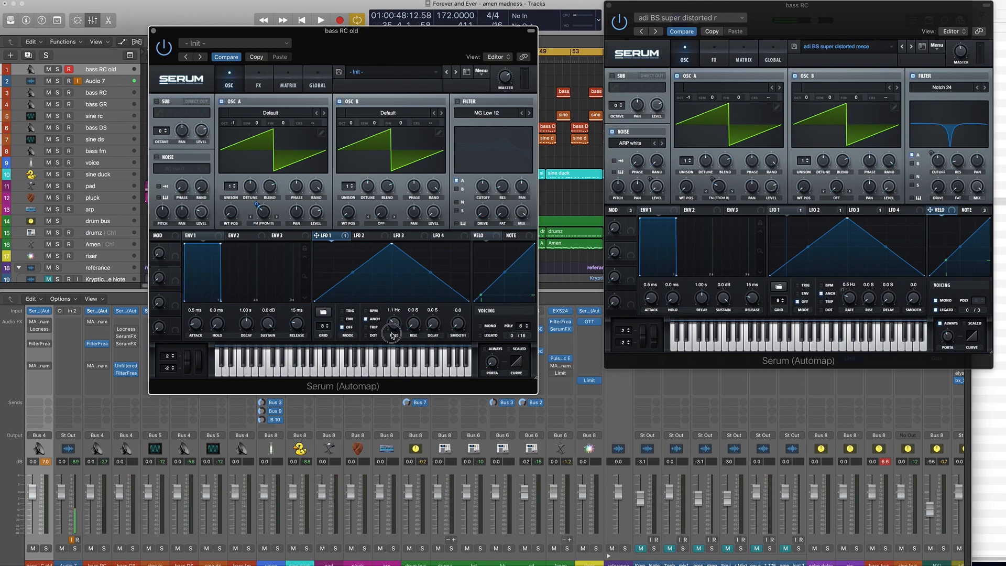
pyautogui.moveTo(392, 324); pyautogui.dragTo(390, 327)
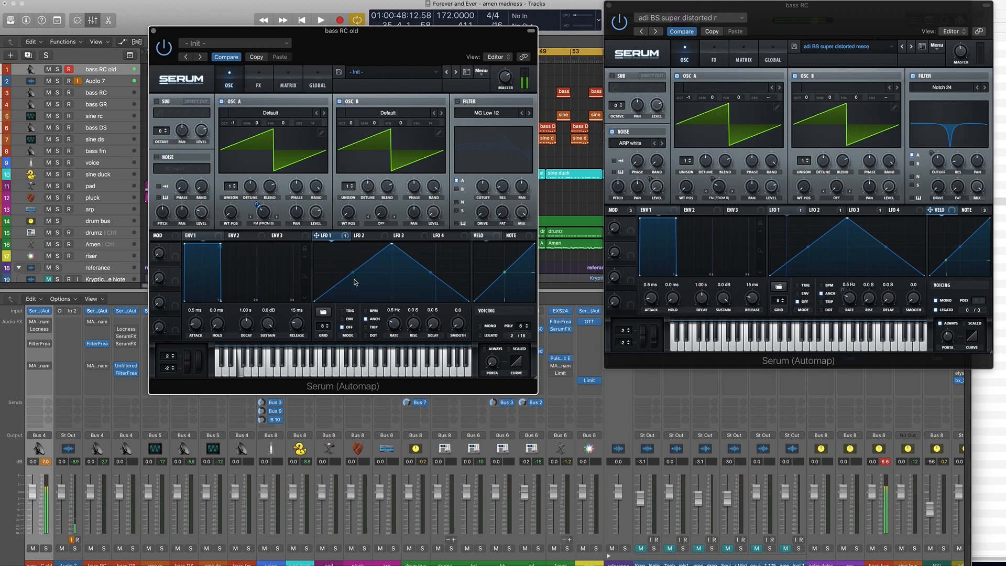
pyautogui.moveTo(263, 208)
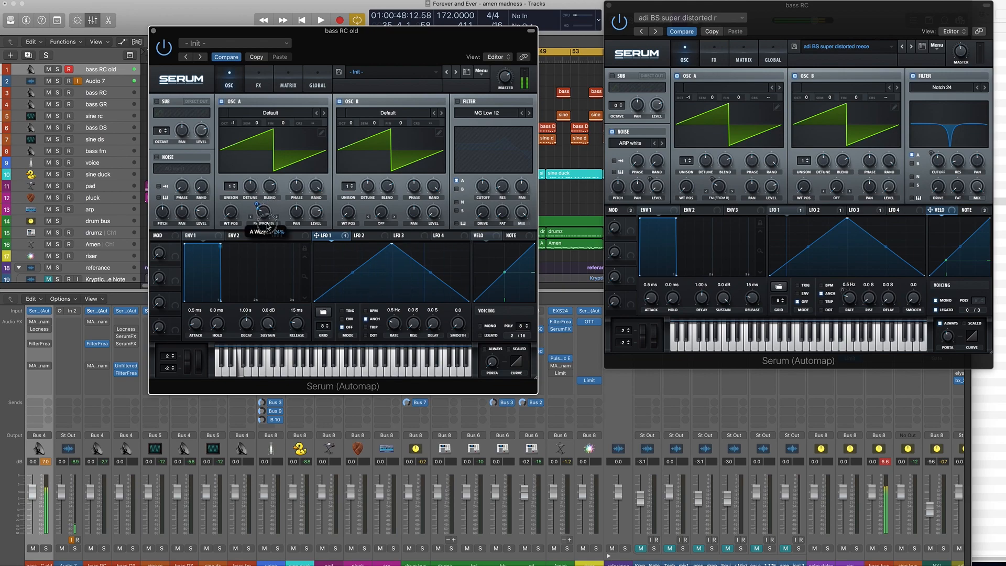
pyautogui.moveTo(264, 214); pyautogui.dragTo(264, 210)
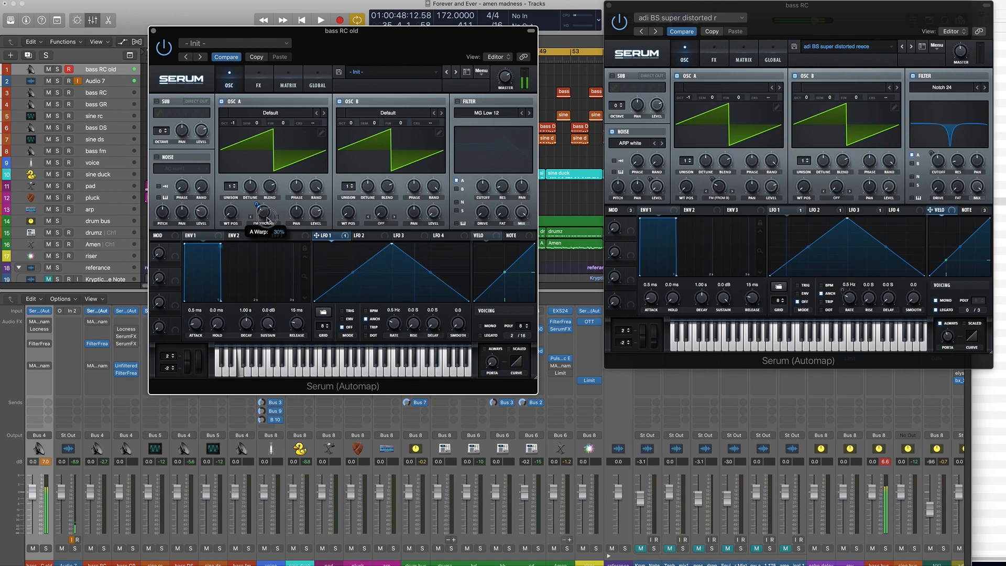
pyautogui.moveTo(260, 206)
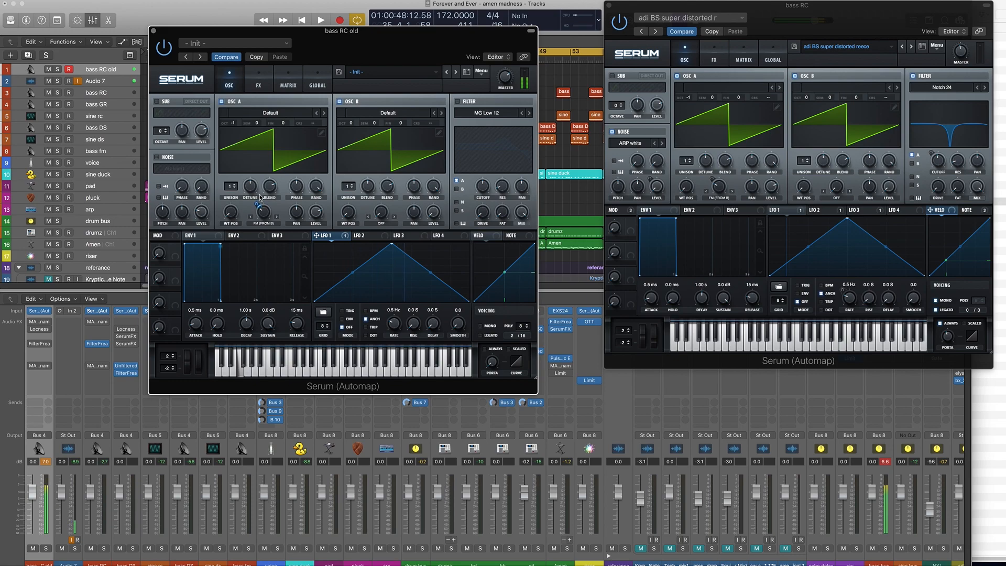
pyautogui.moveTo(258, 213)
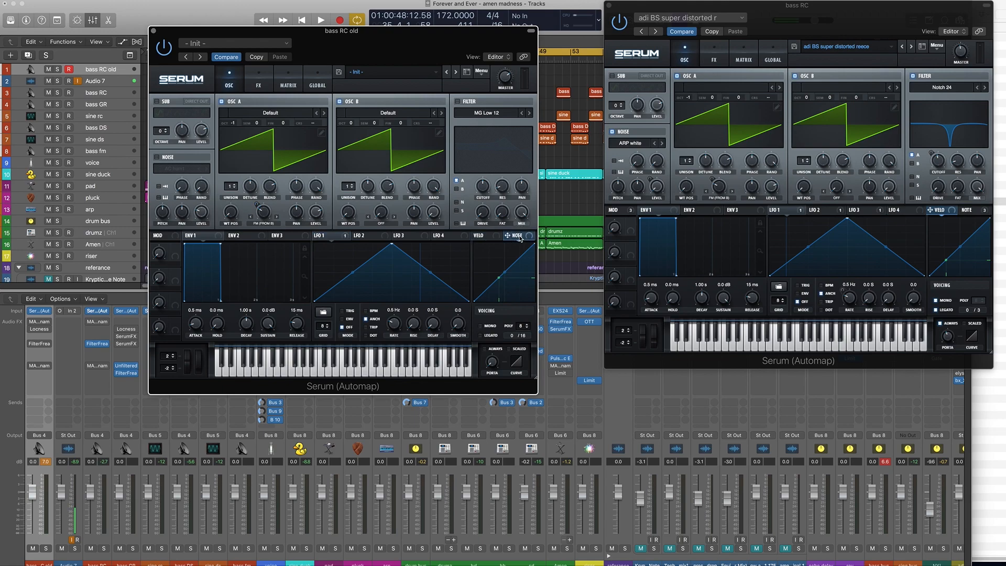
pyautogui.moveTo(520, 238)
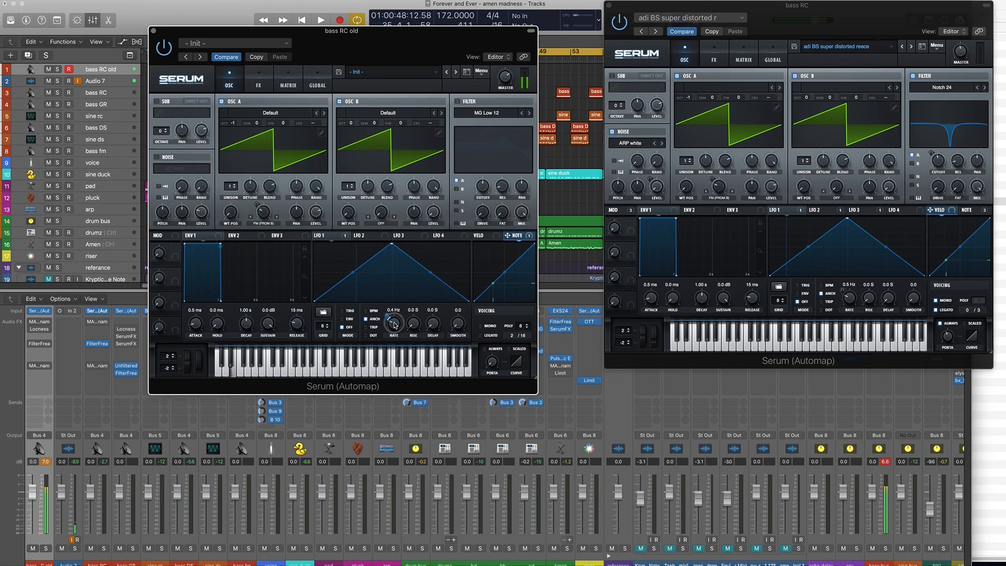
# Step: Route NOTE to LFO 1 rate, set it to 0.07 Hz, and LFO 1→FM amount to 37
pyautogui.moveTo(394, 323); pyautogui.dragTo(394, 331)
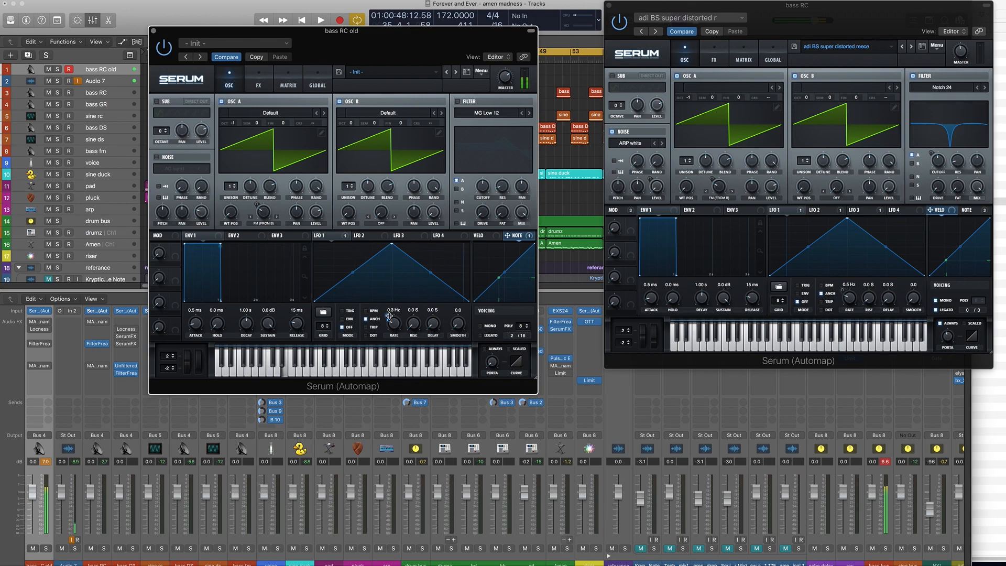
pyautogui.moveTo(388, 308)
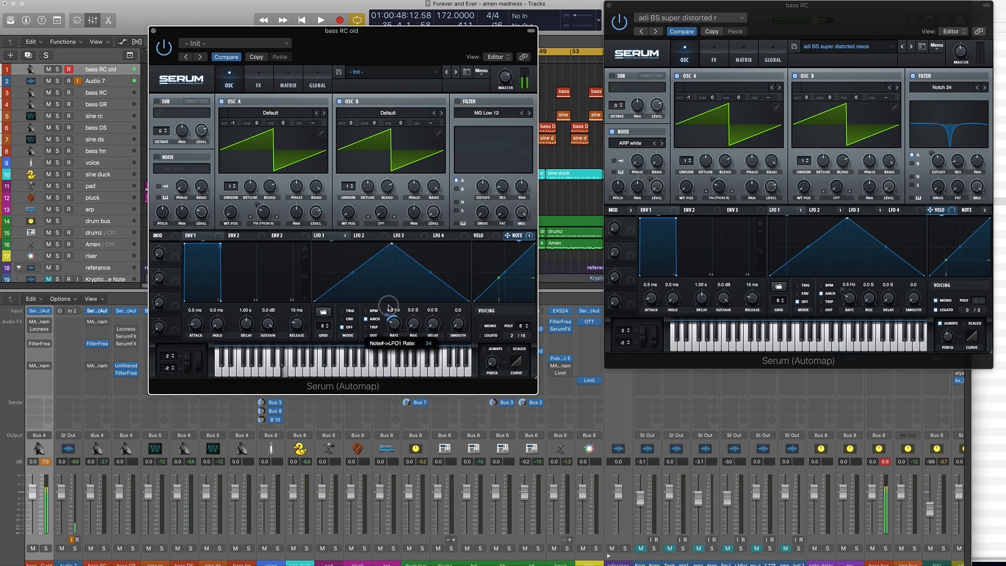
pyautogui.moveTo(390, 323); pyautogui.dragTo(393, 302)
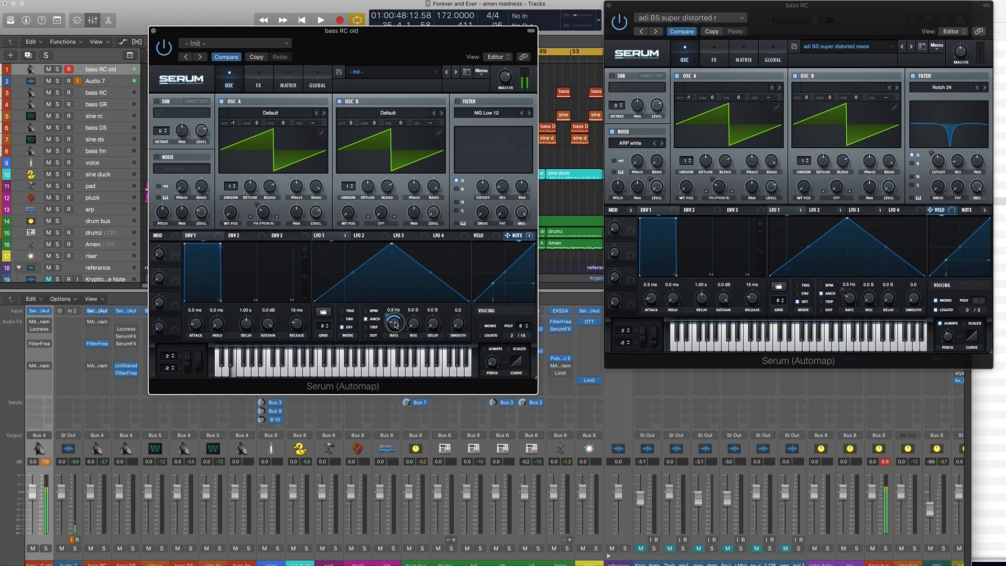
pyautogui.moveTo(395, 320); pyautogui.dragTo(395, 327)
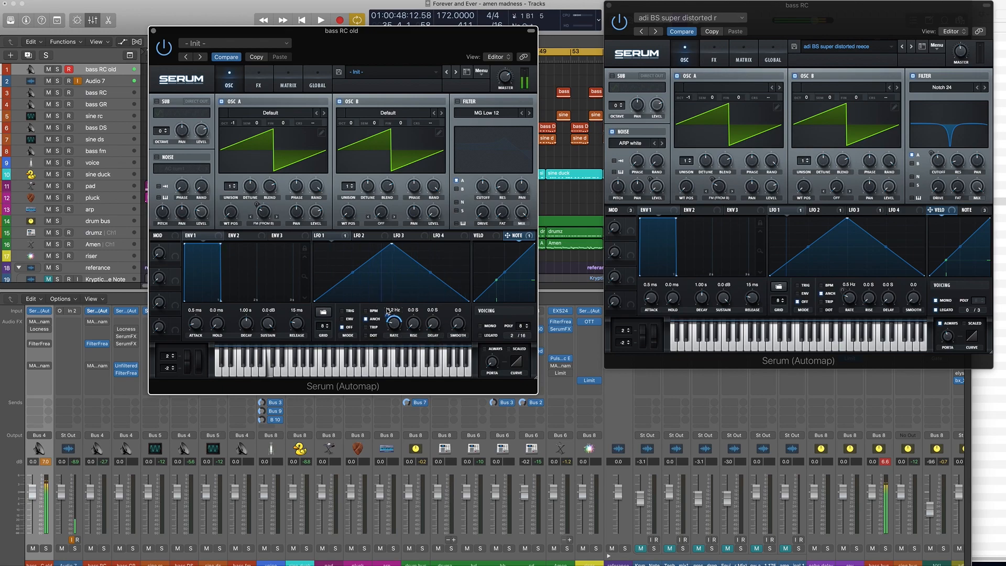
pyautogui.moveTo(391, 310)
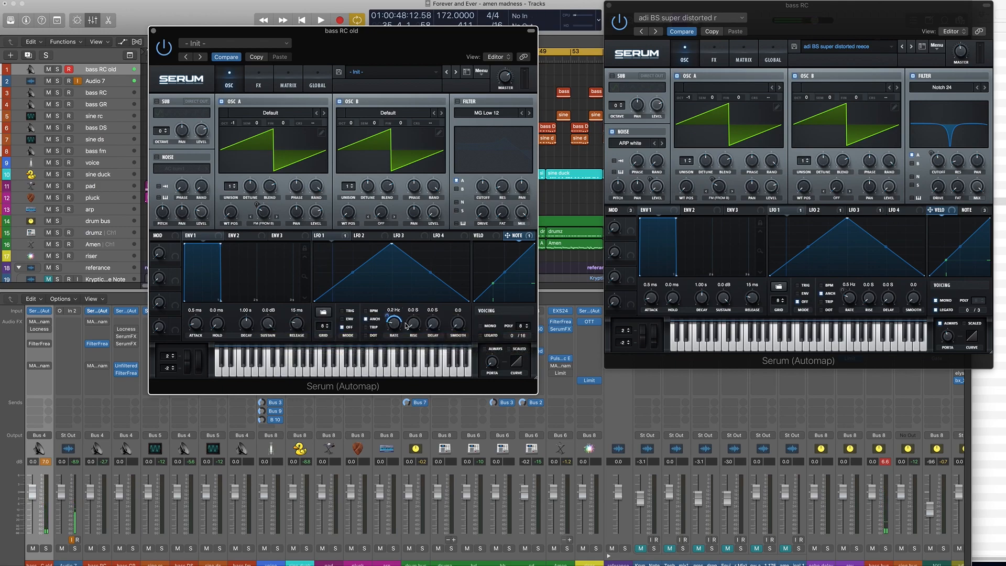
pyautogui.moveTo(394, 324)
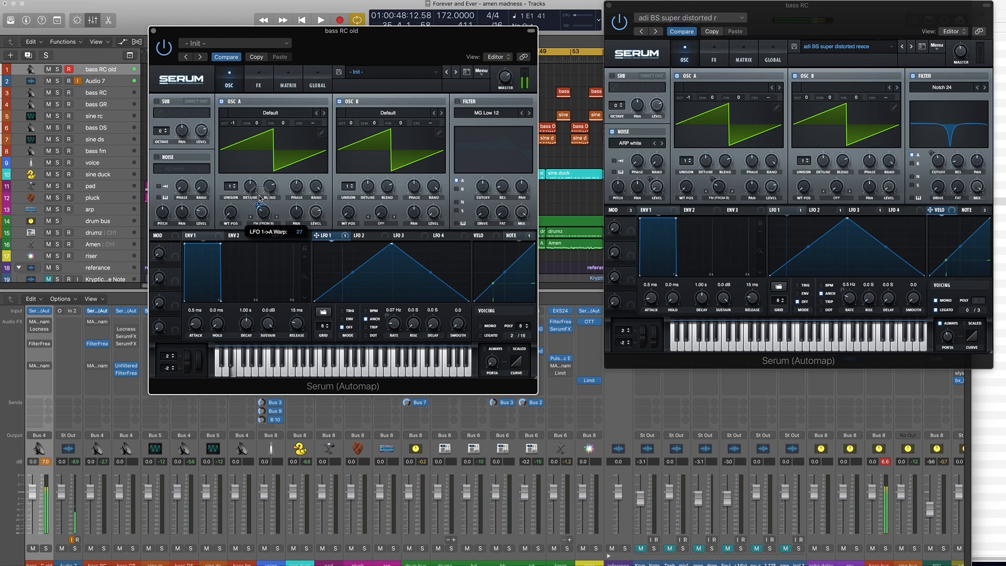
pyautogui.moveTo(261, 199); pyautogui.dragTo(260, 211)
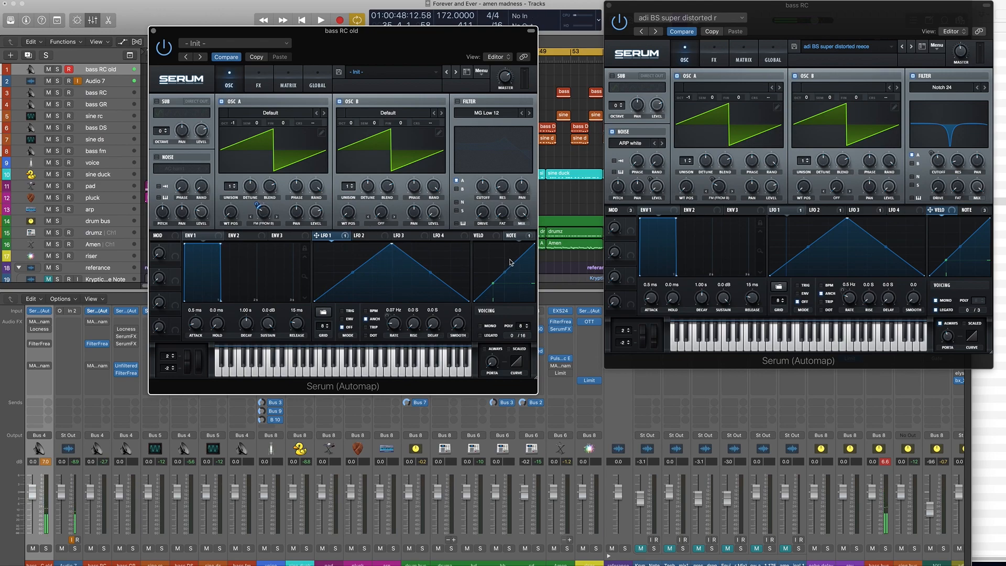
pyautogui.moveTo(483, 331)
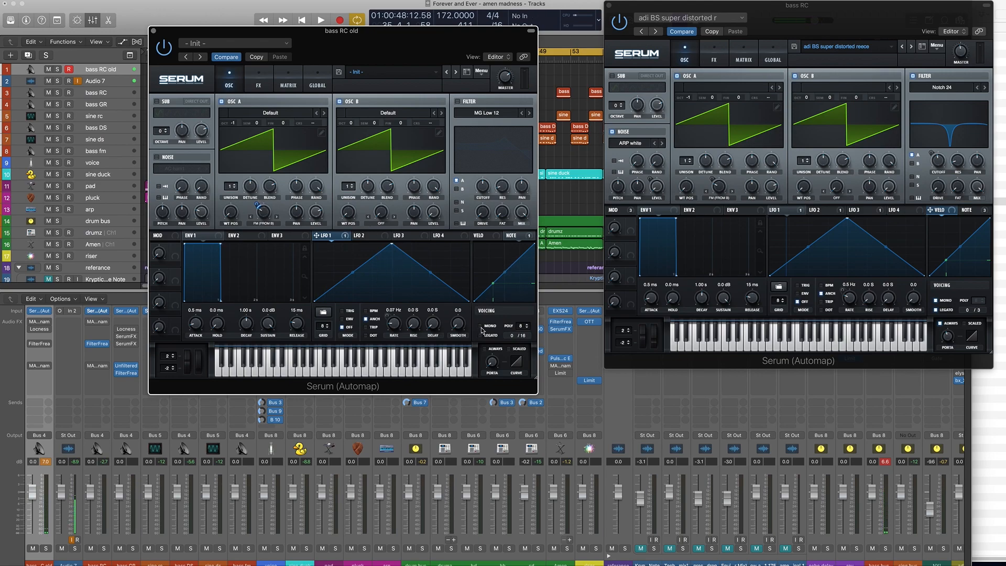
# Step: Set Serum's Poly voice count to 2 and audition the reference bass patch
pyautogui.click(480, 330)
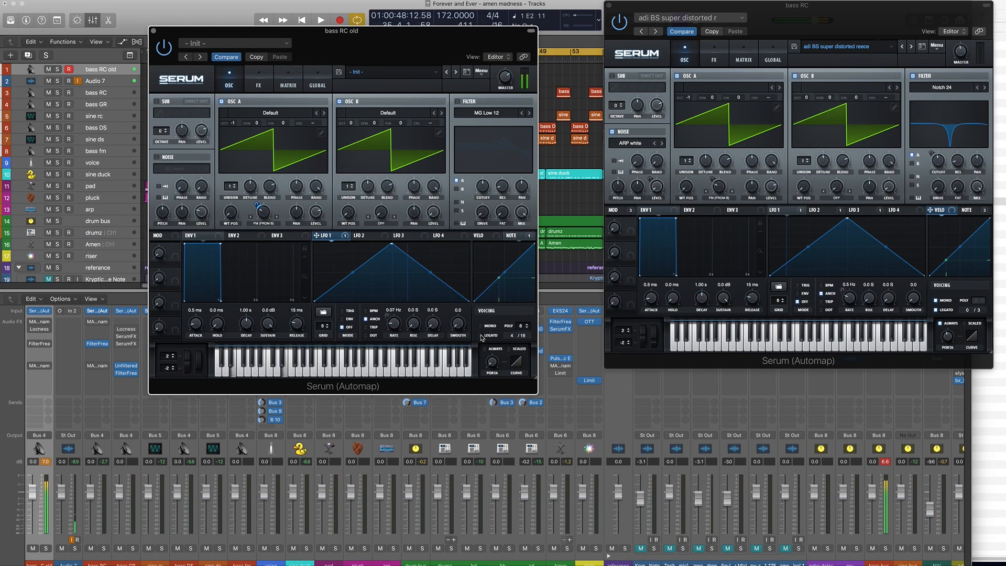
pyautogui.click(521, 337)
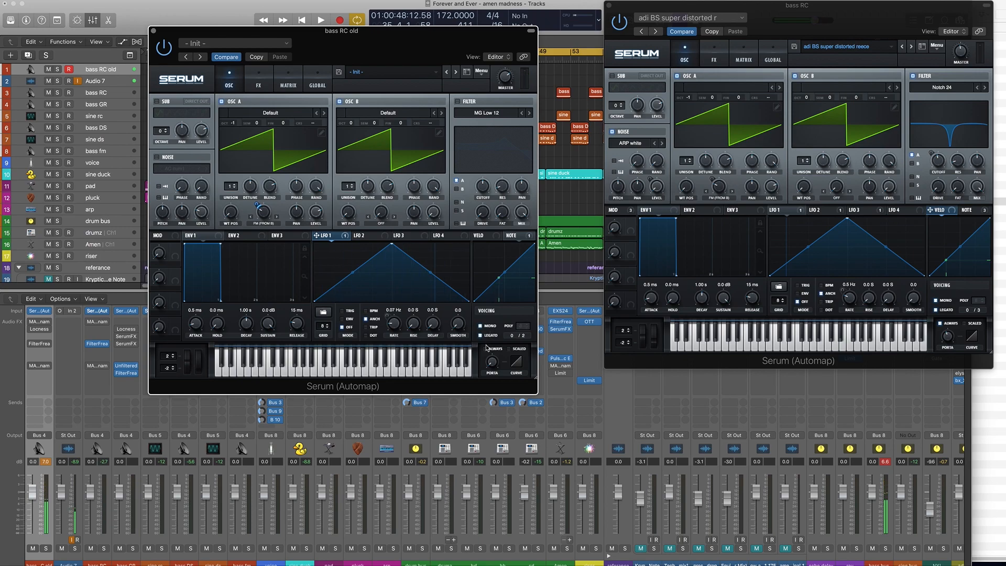
pyautogui.moveTo(495, 338)
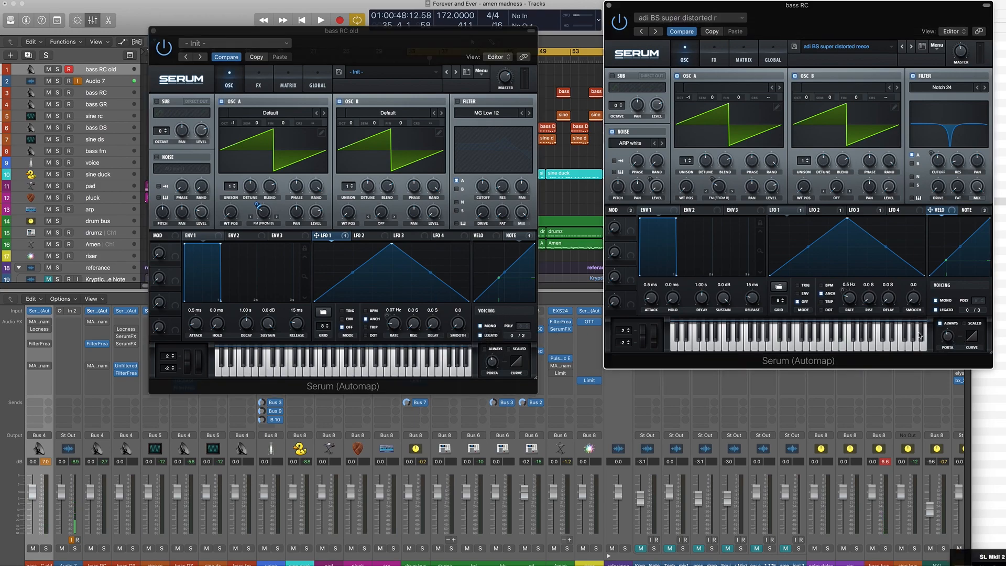
pyautogui.click(497, 357)
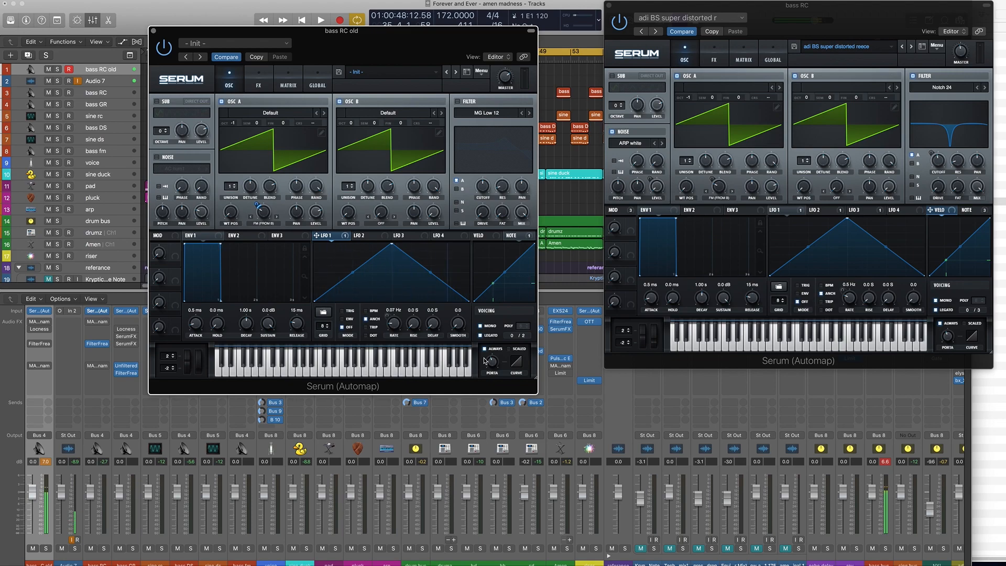
pyautogui.moveTo(417, 185)
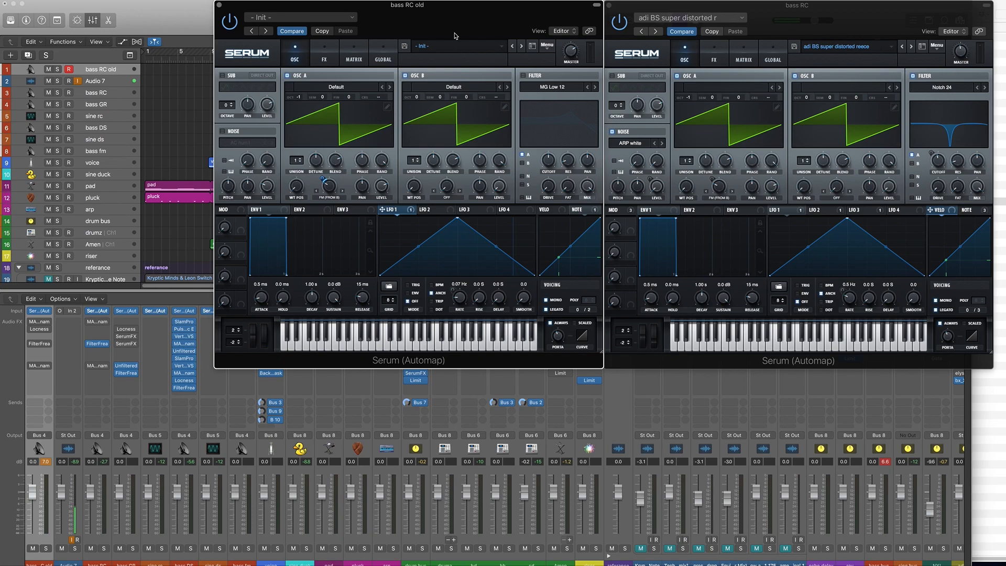
pyautogui.moveTo(463, 100)
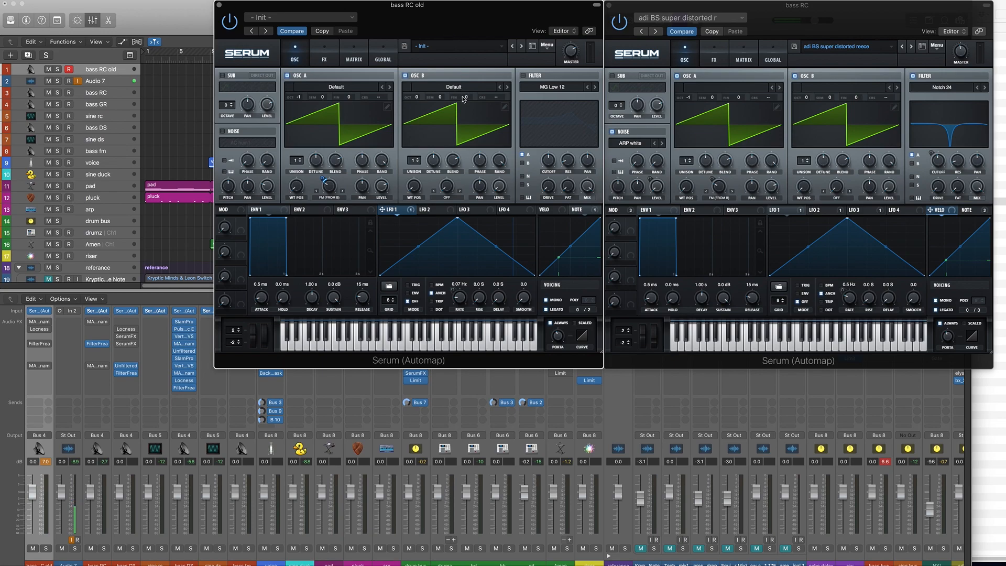
# Step: Switch the filter type to Notch 24 and draw a rising ramp on LFO 3
pyautogui.click(558, 87)
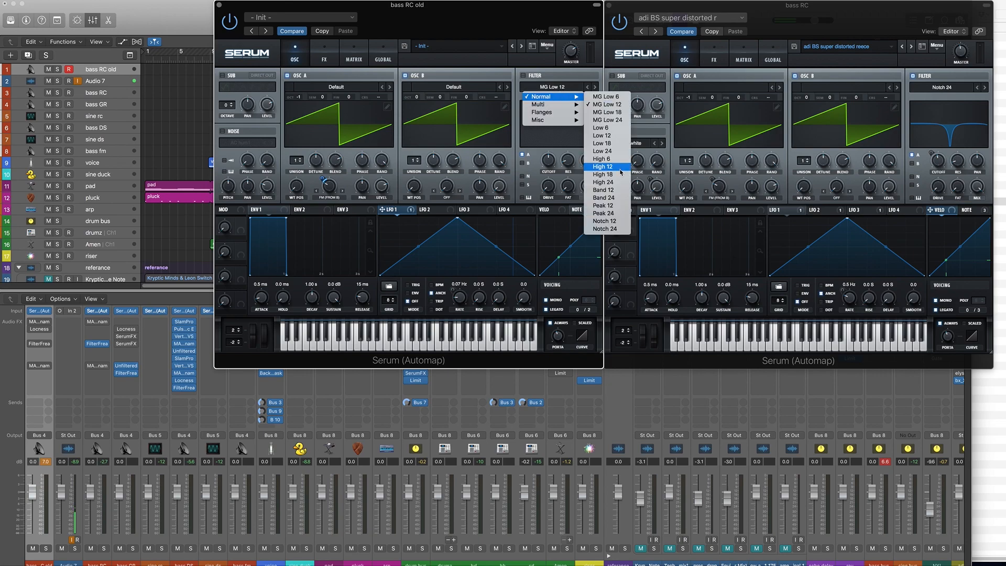
pyautogui.moveTo(618, 220)
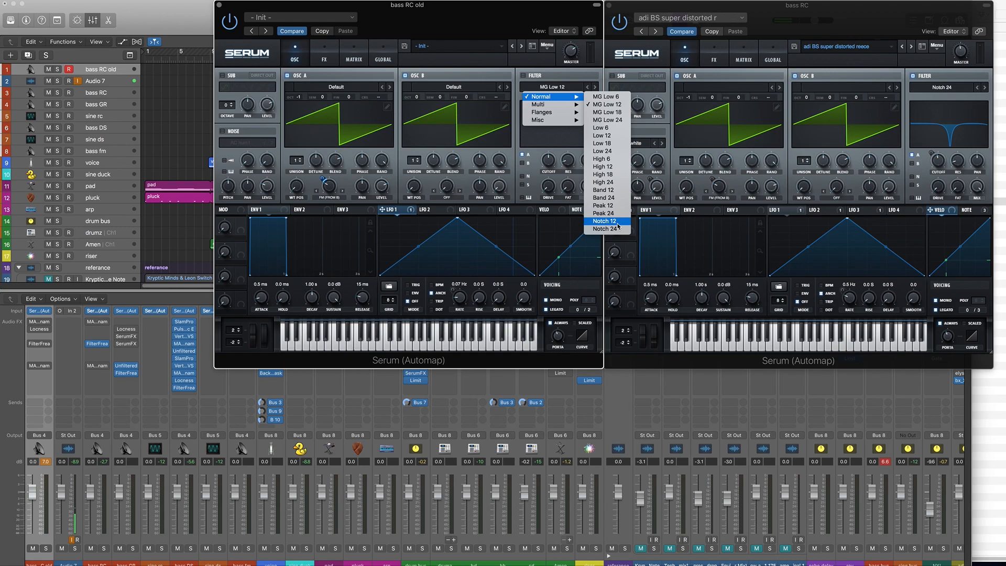
pyautogui.click(617, 229)
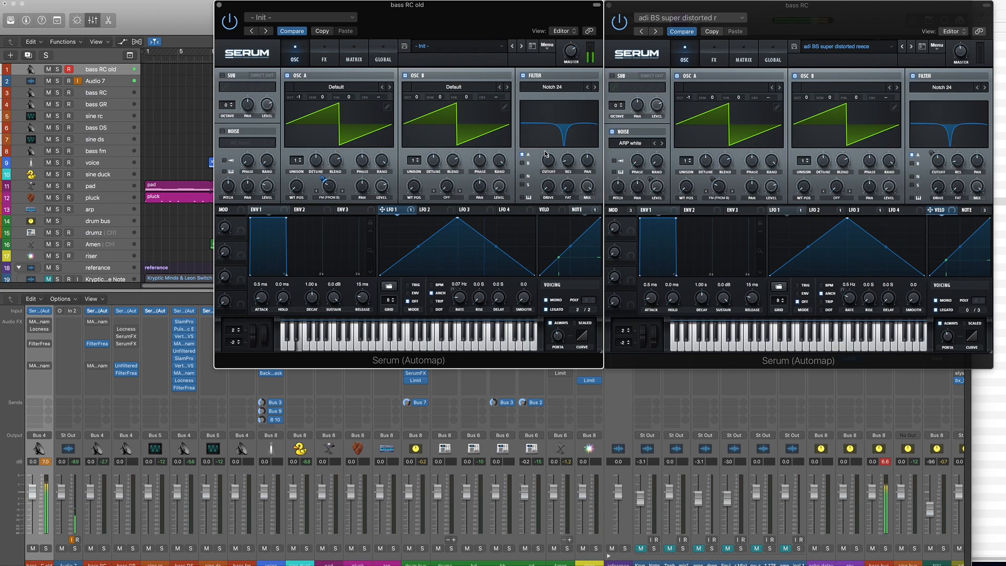
pyautogui.moveTo(545, 162); pyautogui.dragTo(544, 193)
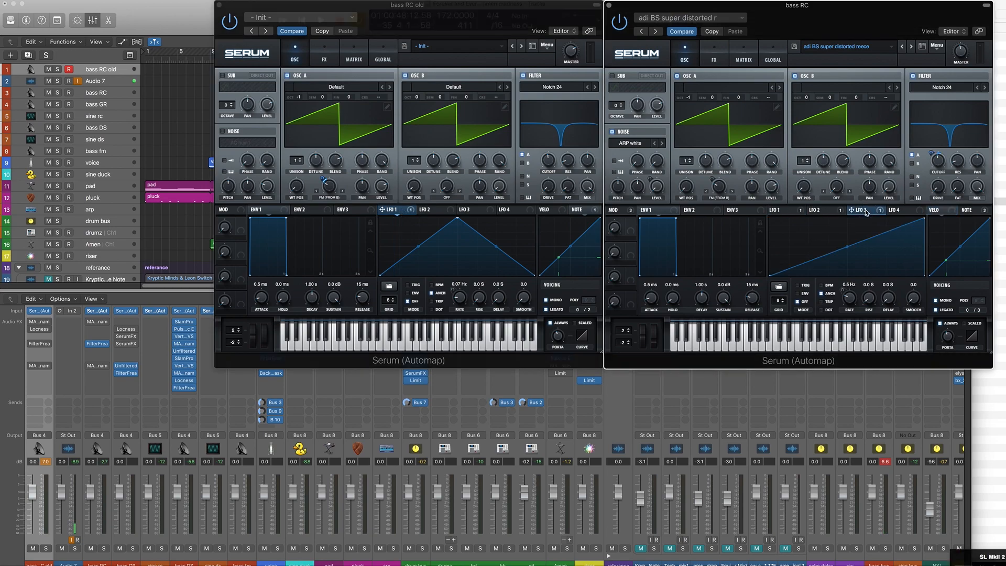
pyautogui.moveTo(480, 211)
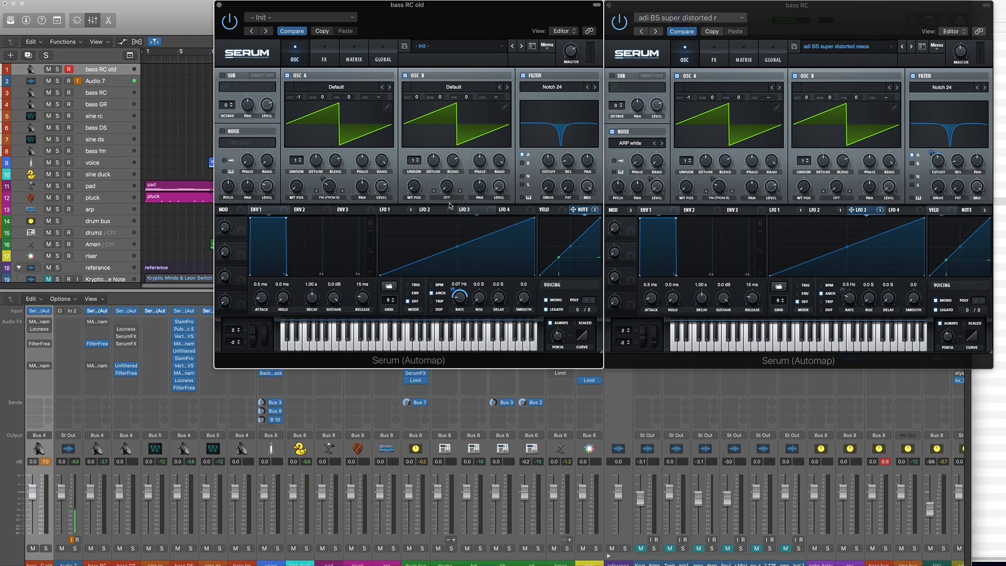
pyautogui.moveTo(516, 312)
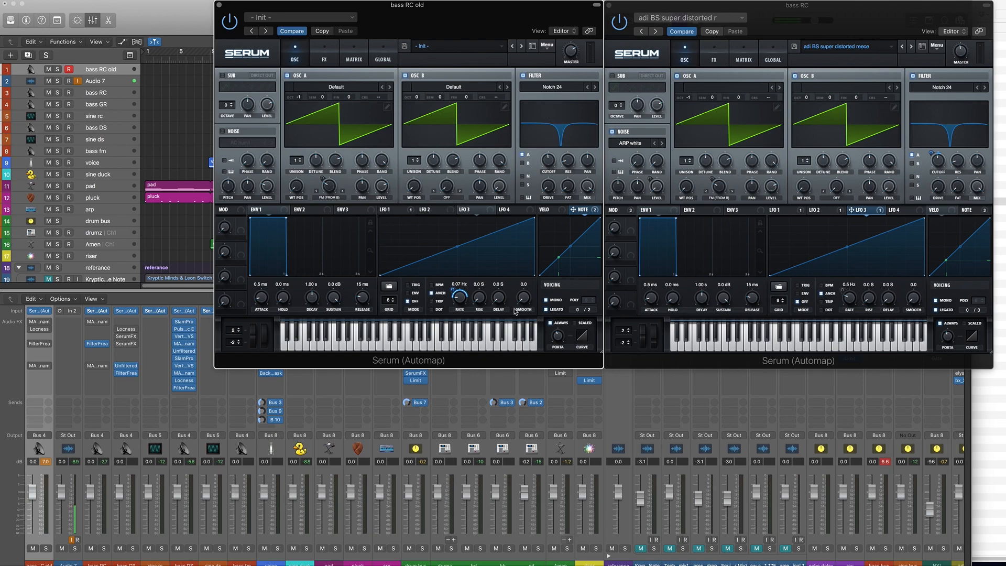
pyautogui.moveTo(471, 214)
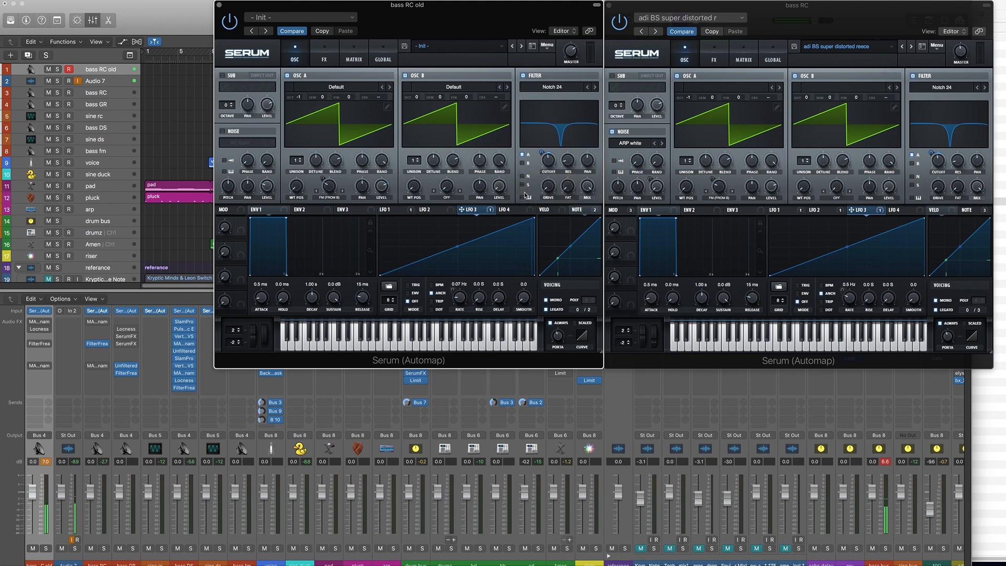
pyautogui.moveTo(549, 159)
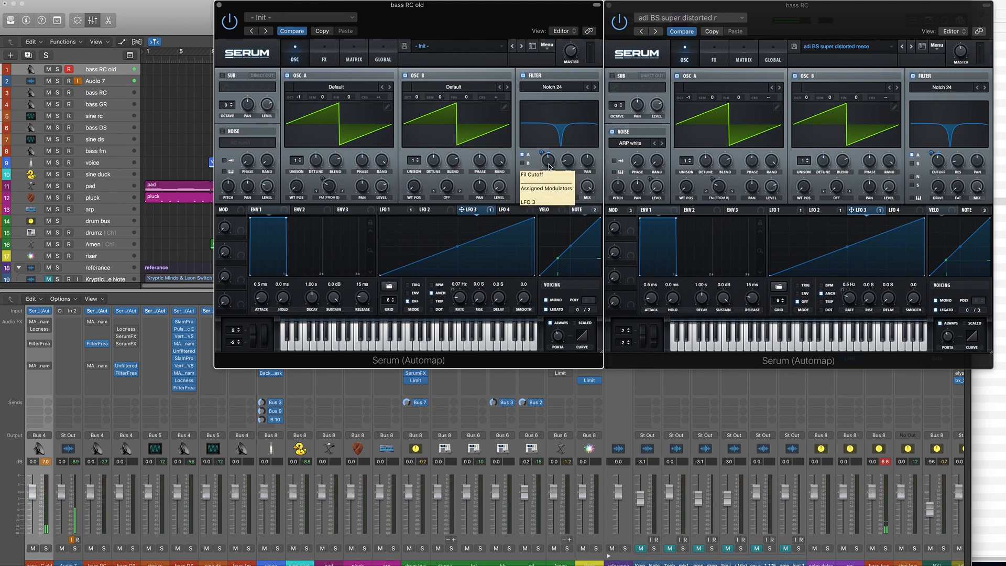
# Step: Lower the Notch 24 filter cutoff to about 286 Hz
pyautogui.moveTo(549, 160); pyautogui.dragTo(549, 154)
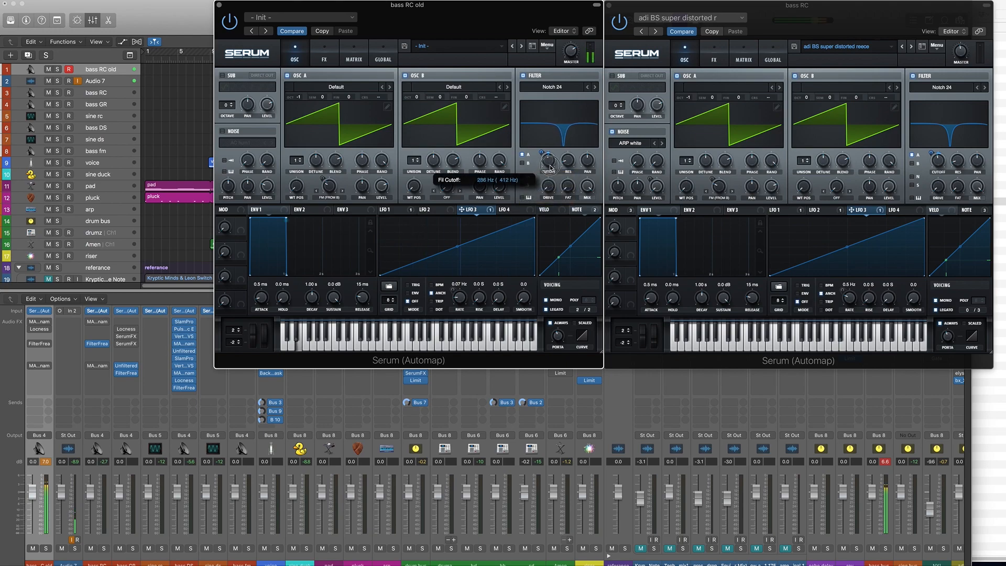
pyautogui.moveTo(549, 160); pyautogui.dragTo(549, 166)
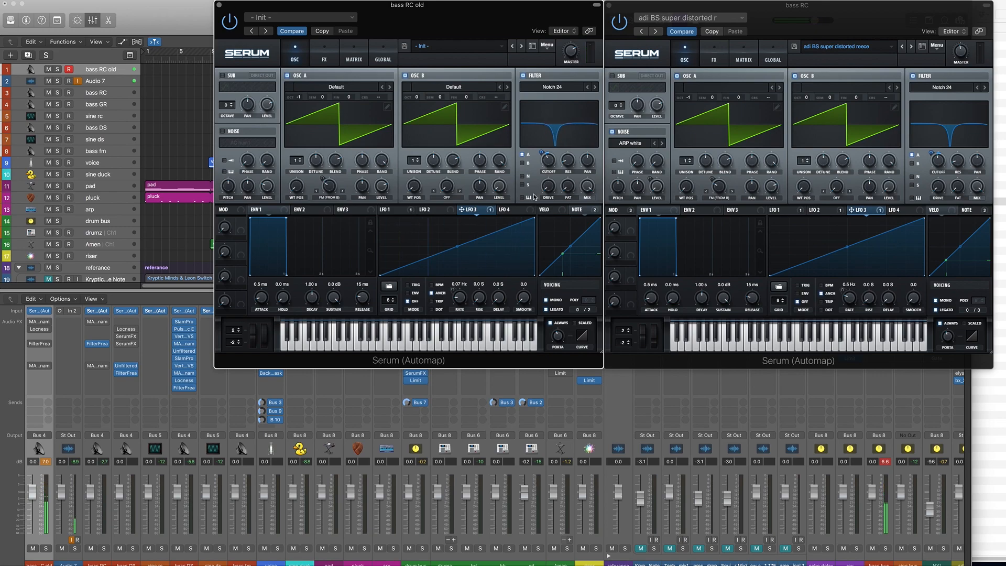
pyautogui.moveTo(549, 190)
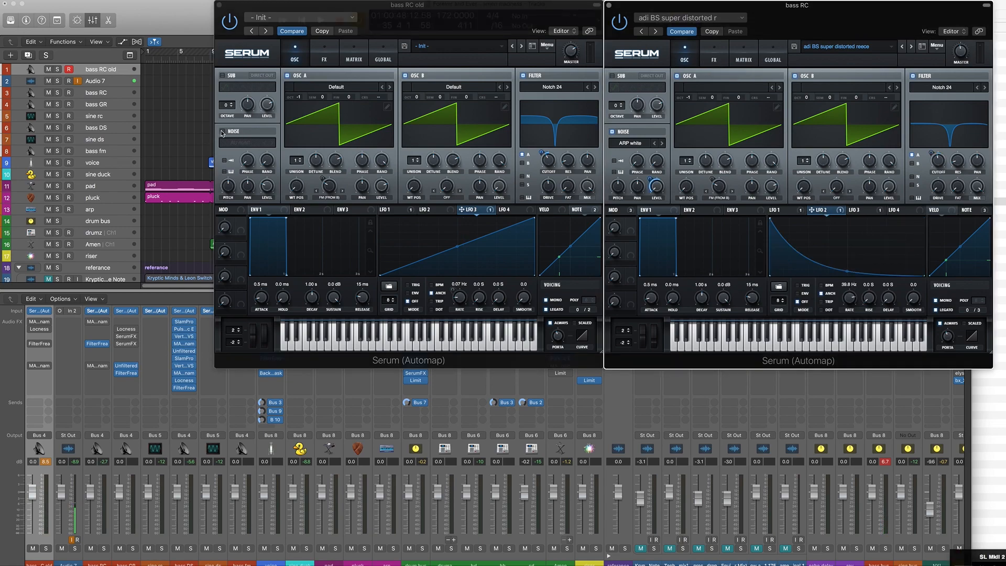
# Step: Load the Analog ARP white noise and give LFO 2 a decaying curve near 36.6 Hz
pyautogui.click(247, 143)
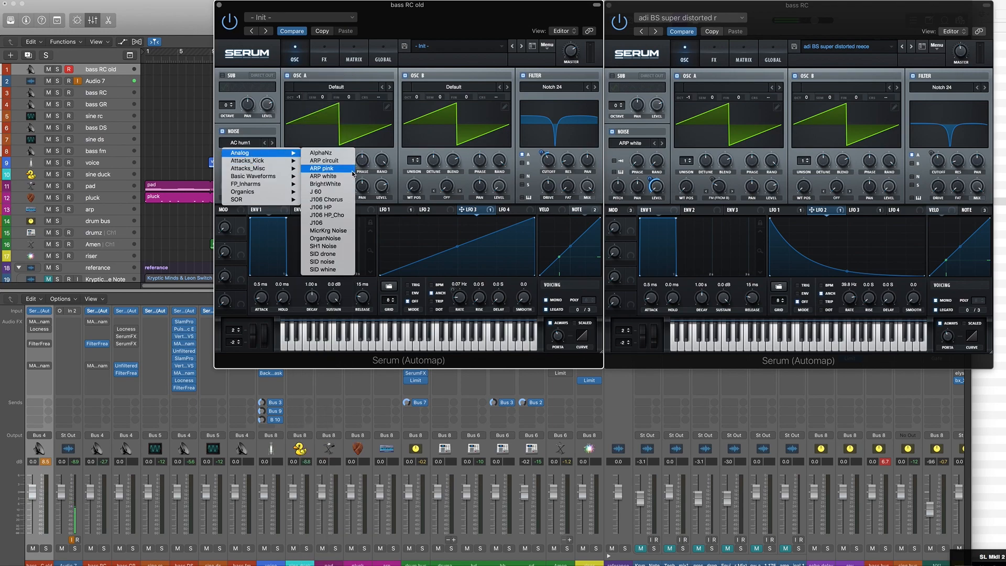
pyautogui.moveTo(325, 176)
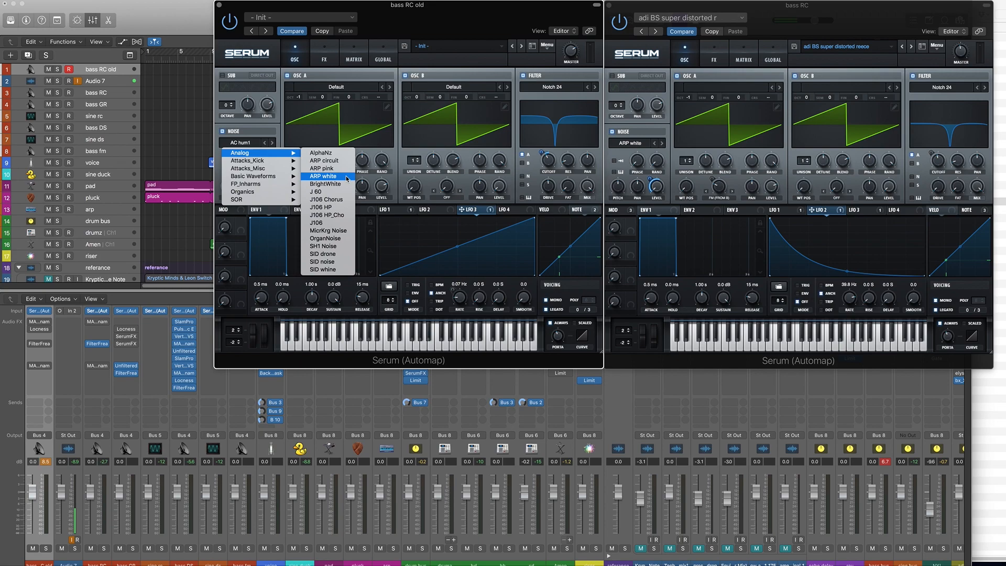
pyautogui.click(323, 176)
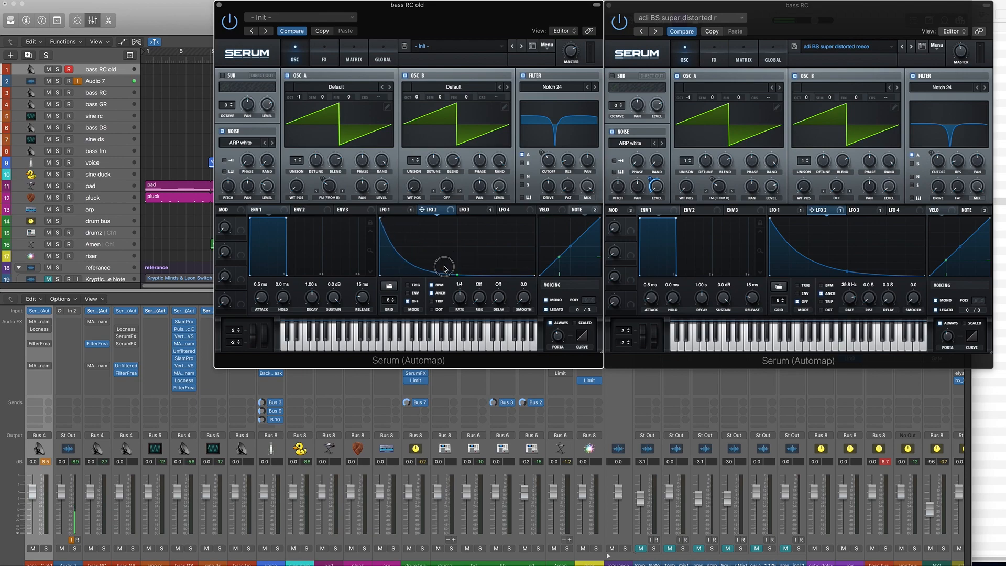
pyautogui.moveTo(478, 250)
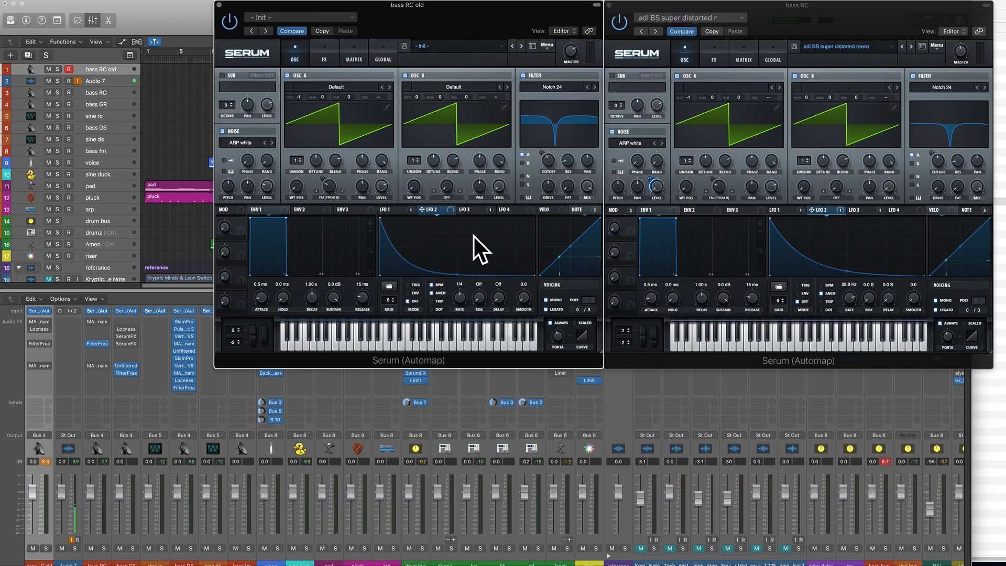
pyautogui.moveTo(459, 295); pyautogui.dragTo(460, 282)
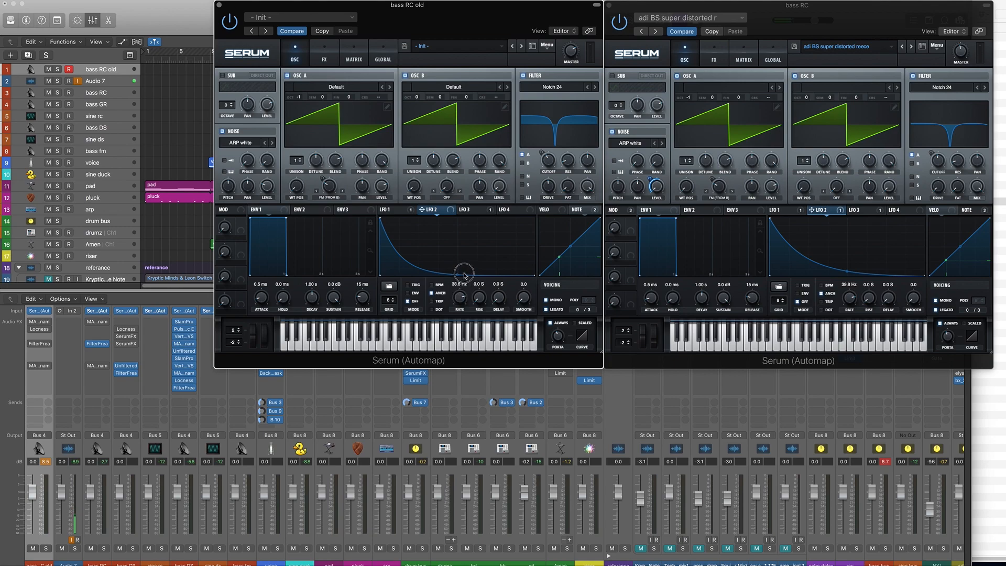
pyautogui.moveTo(403, 276)
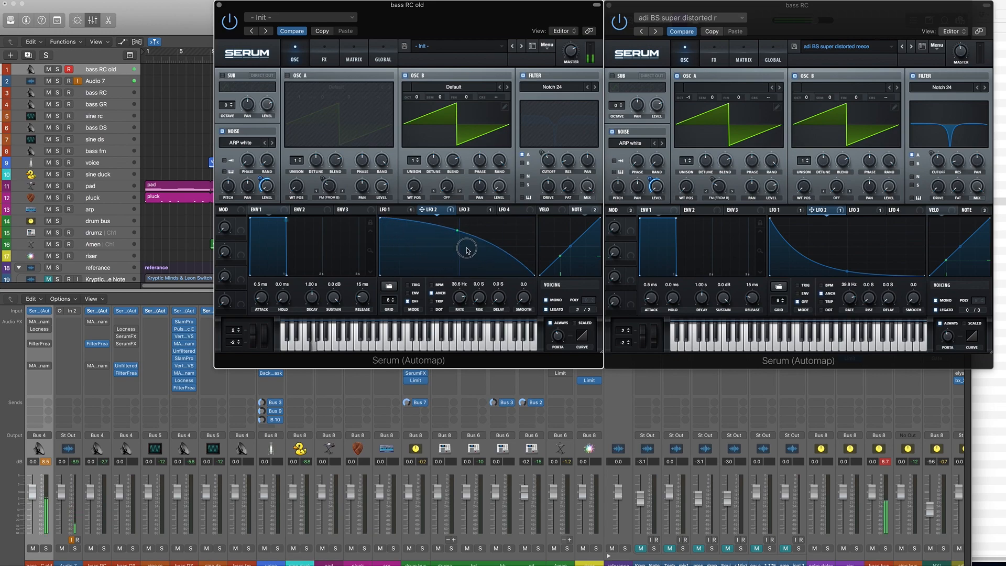
pyautogui.moveTo(467, 250); pyautogui.dragTo(467, 278)
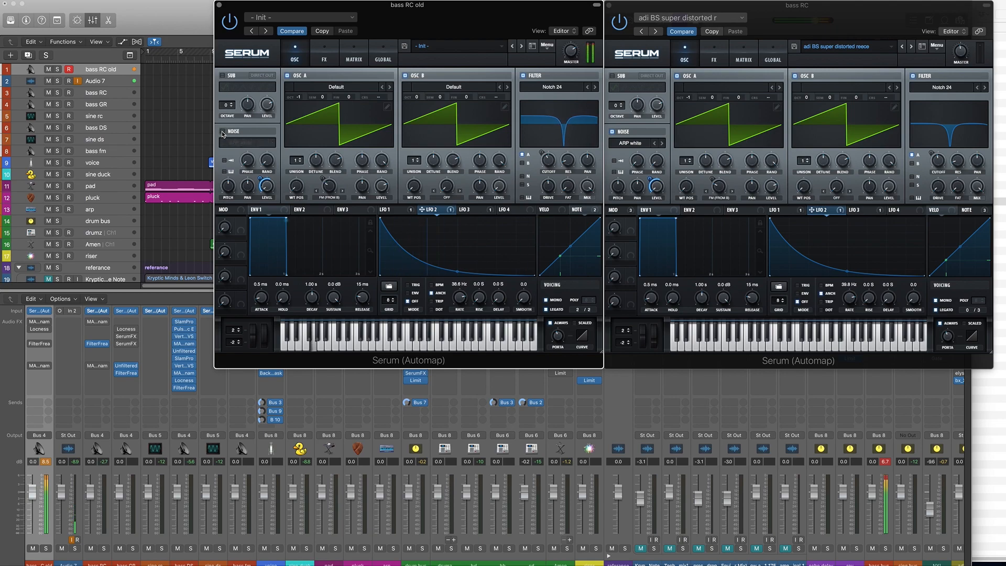
pyautogui.click(223, 132)
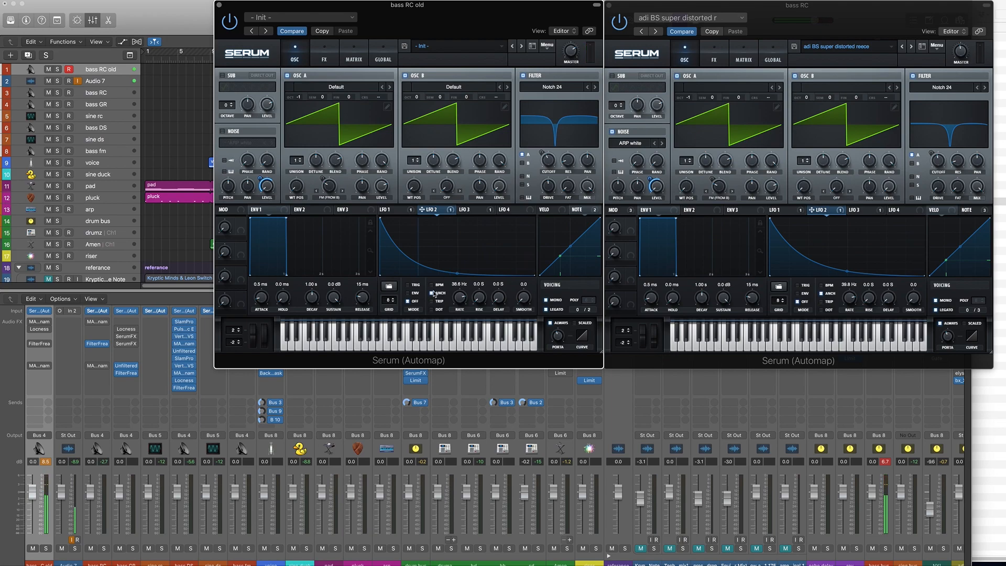
pyautogui.moveTo(460, 297)
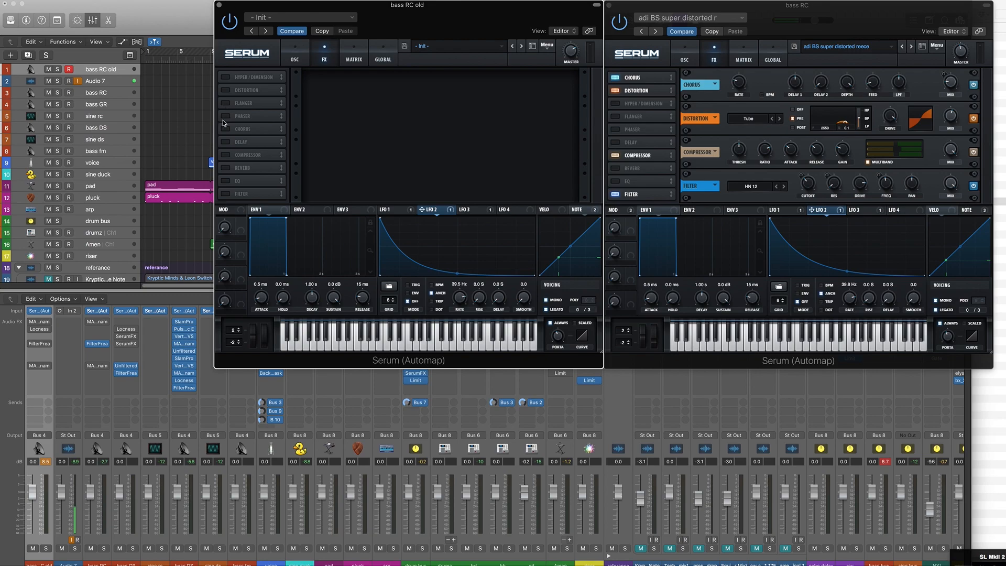
# Step: Add Chorus (mix about 27%) and Distortion to Serum's FX rack
pyautogui.click(243, 77)
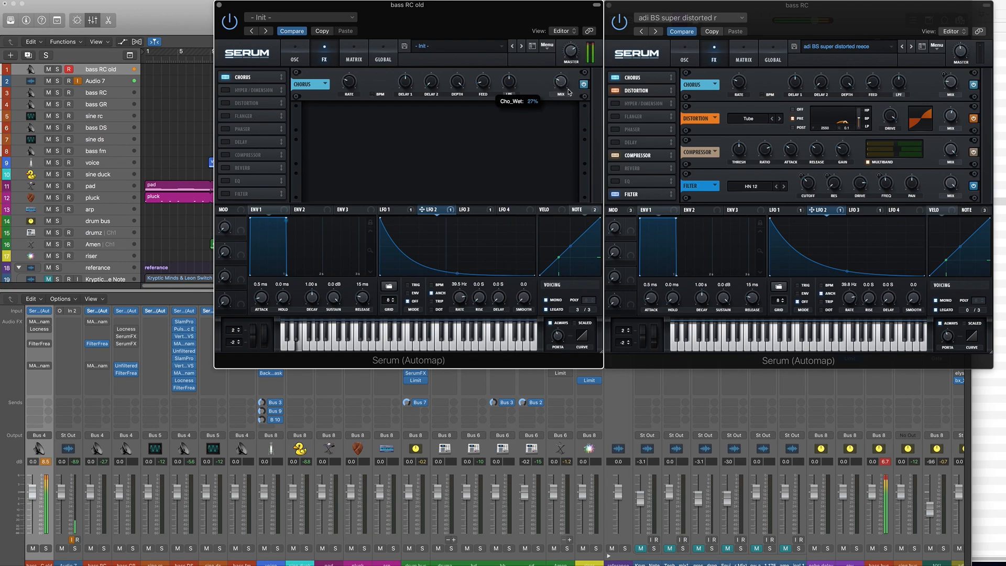
pyautogui.moveTo(575, 89)
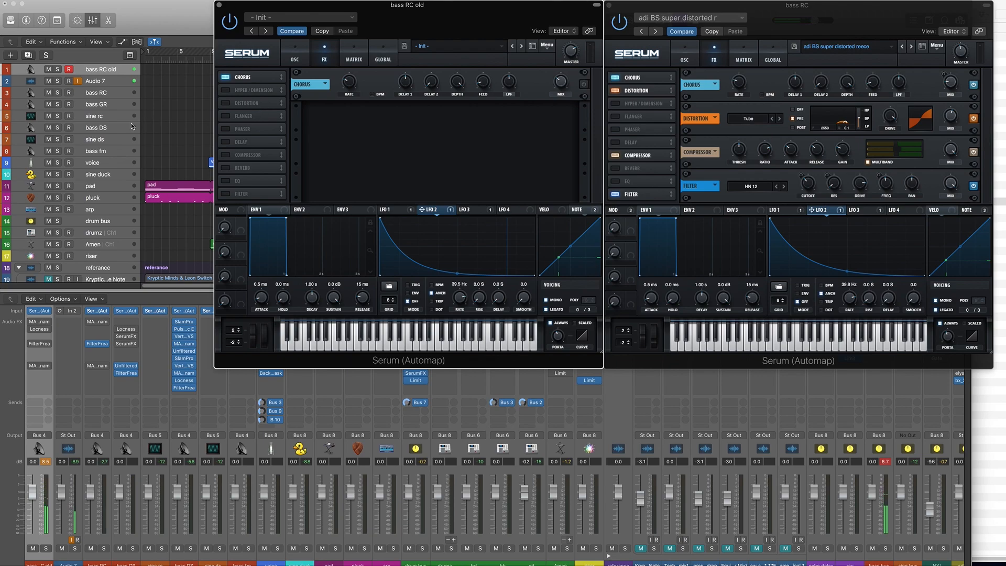
pyautogui.click(246, 103)
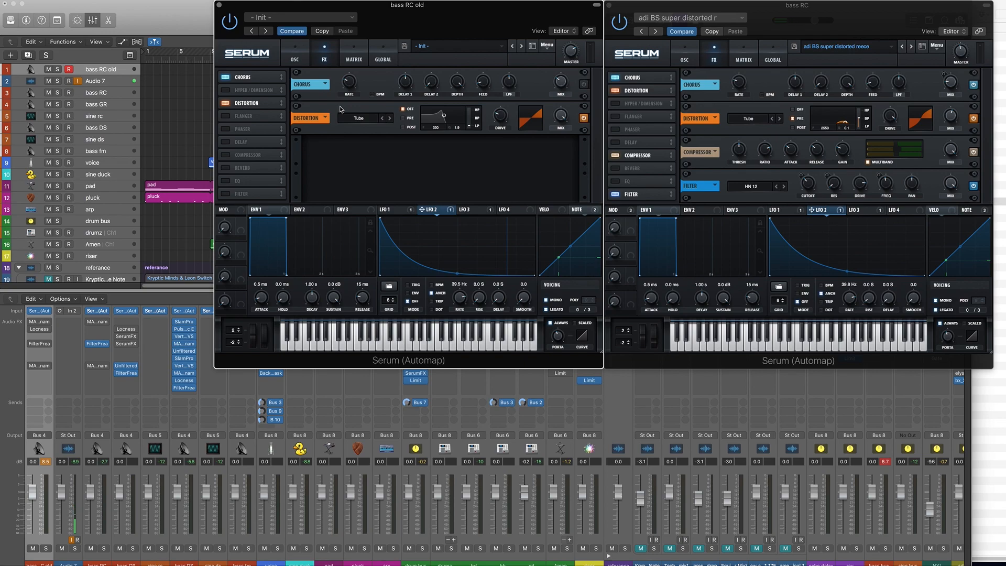
pyautogui.moveTo(415, 117)
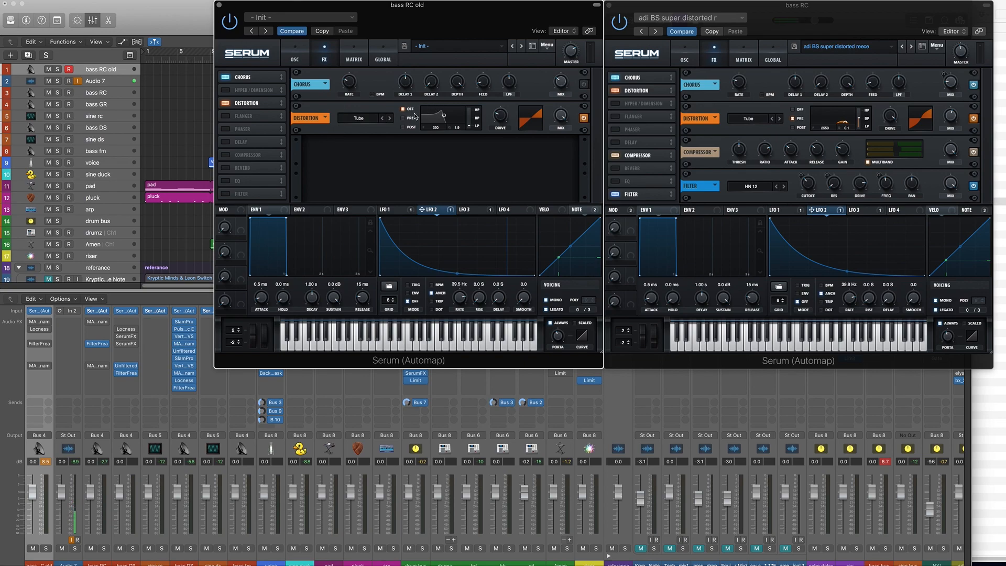
pyautogui.moveTo(410, 127)
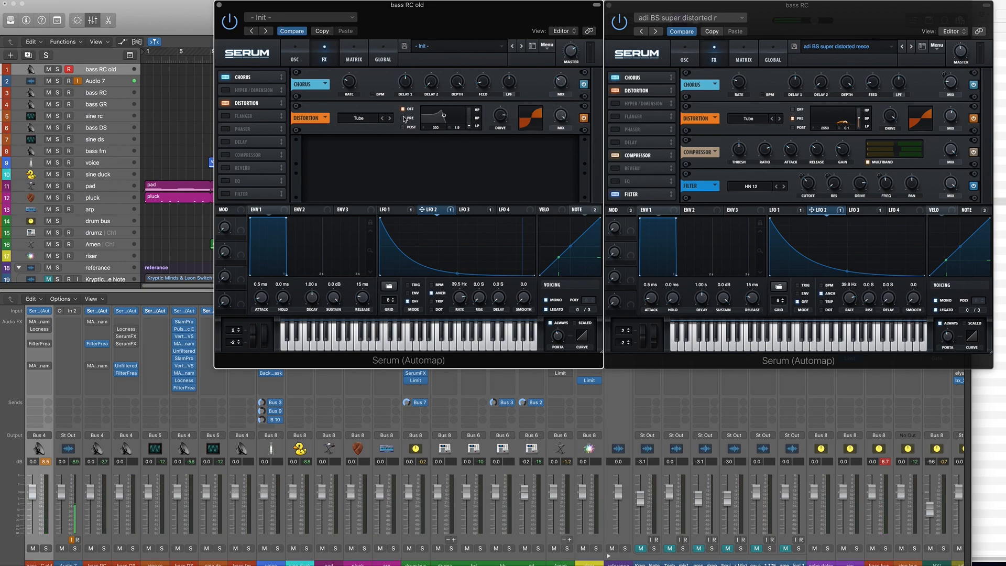
pyautogui.moveTo(406, 119)
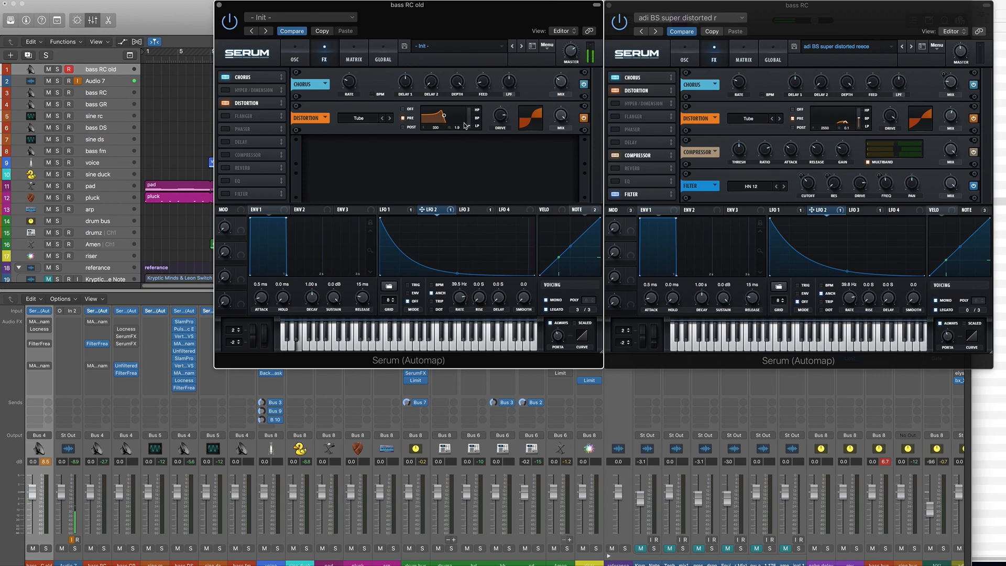
# Step: Sweep the tube distortion's band filter frequency, settling it near 3 kHz
pyautogui.moveTo(443, 119); pyautogui.dragTo(438, 138)
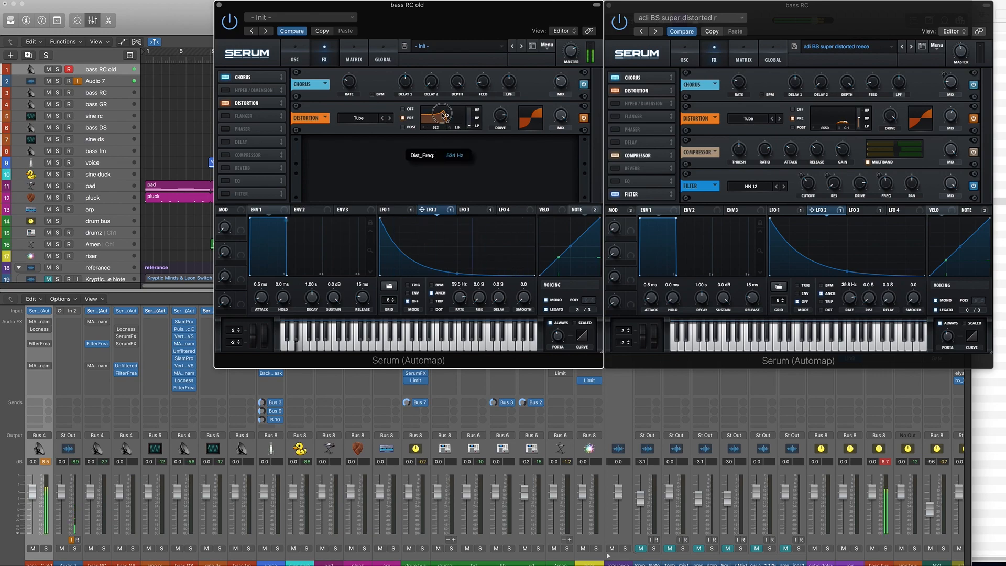
pyautogui.moveTo(441, 114); pyautogui.dragTo(445, 135)
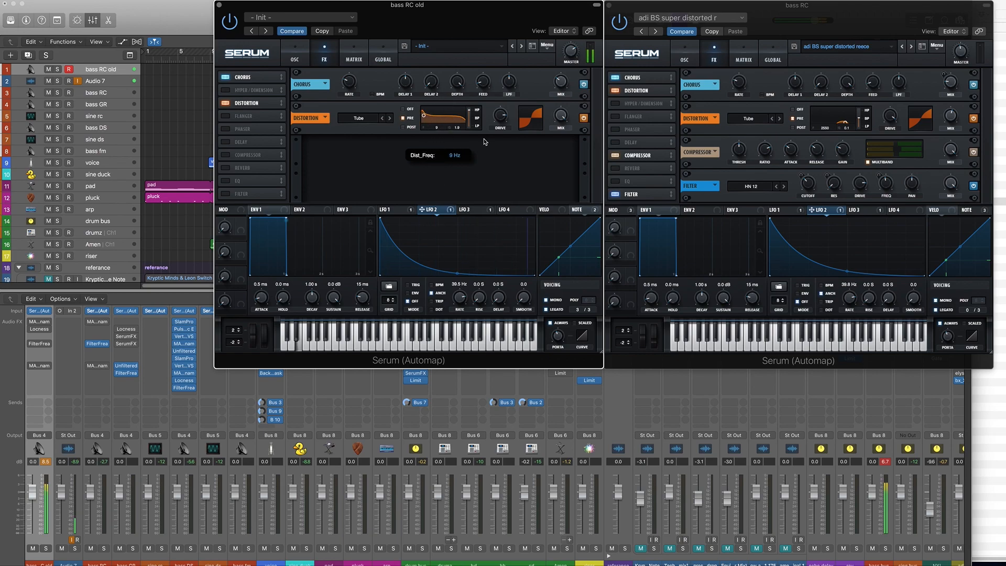
pyautogui.moveTo(443, 119); pyautogui.dragTo(446, 112)
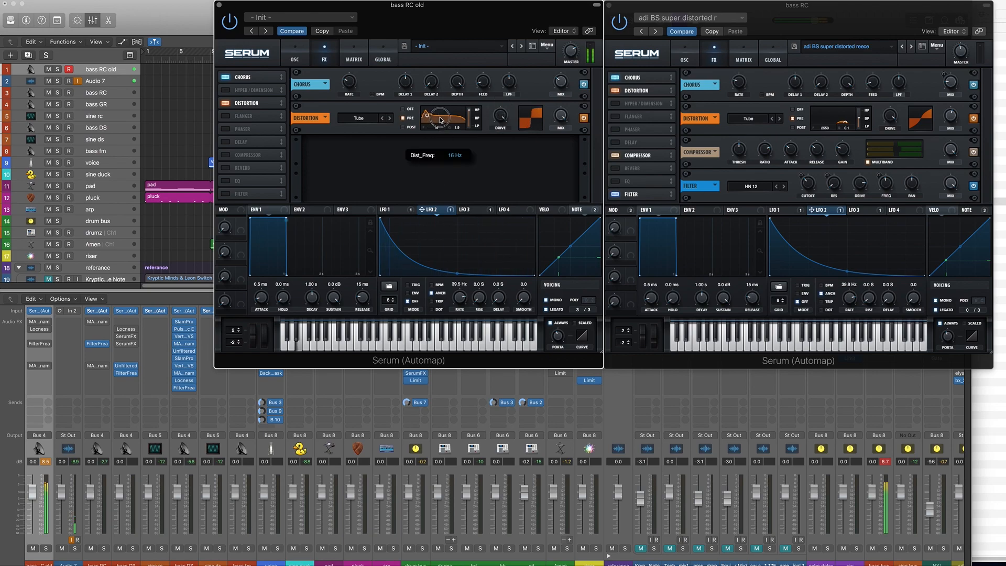
pyautogui.moveTo(445, 121); pyautogui.dragTo(450, 94)
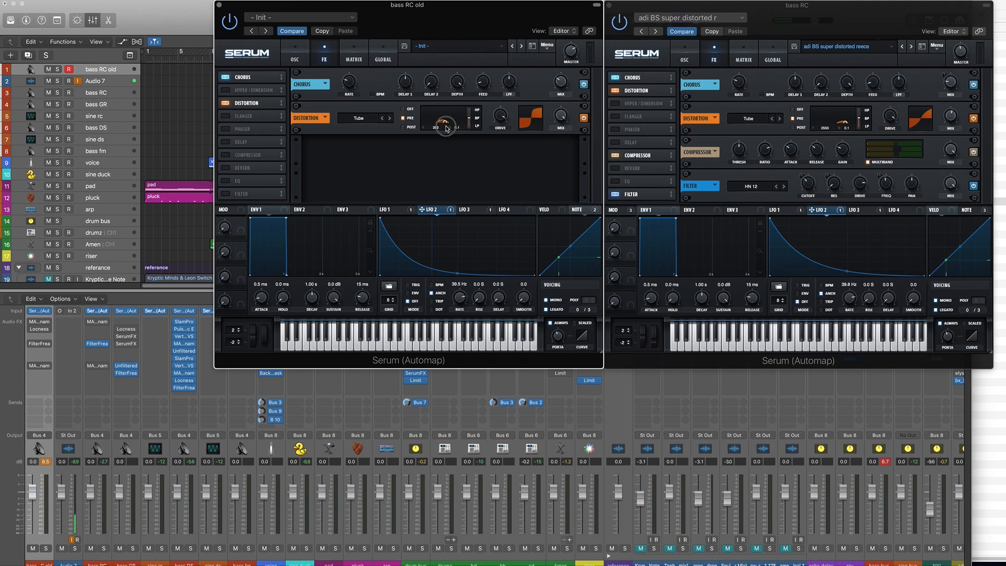
pyautogui.moveTo(443, 122); pyautogui.dragTo(456, 119)
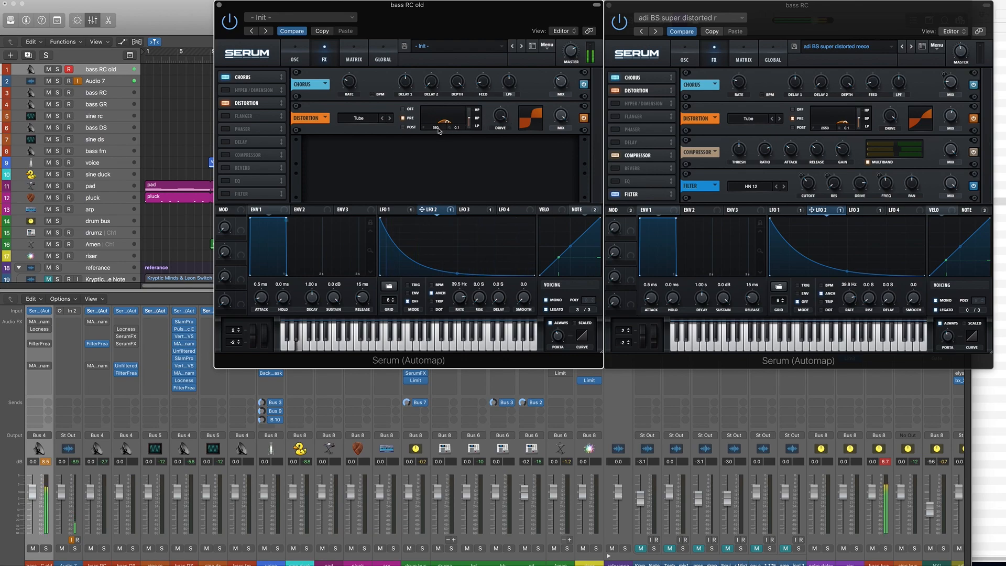
pyautogui.moveTo(440, 119); pyautogui.dragTo(440, 114)
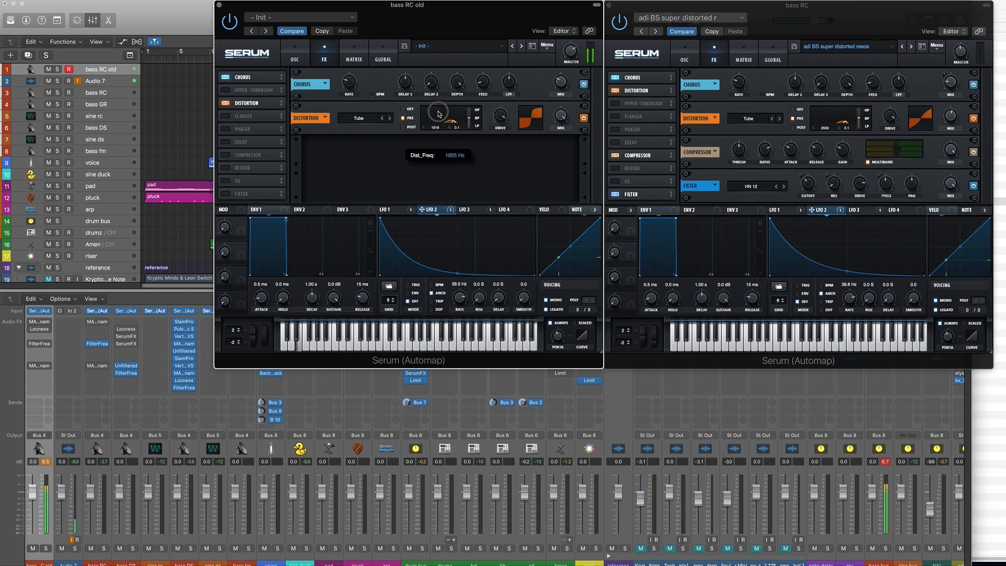
pyautogui.moveTo(441, 120); pyautogui.dragTo(441, 128)
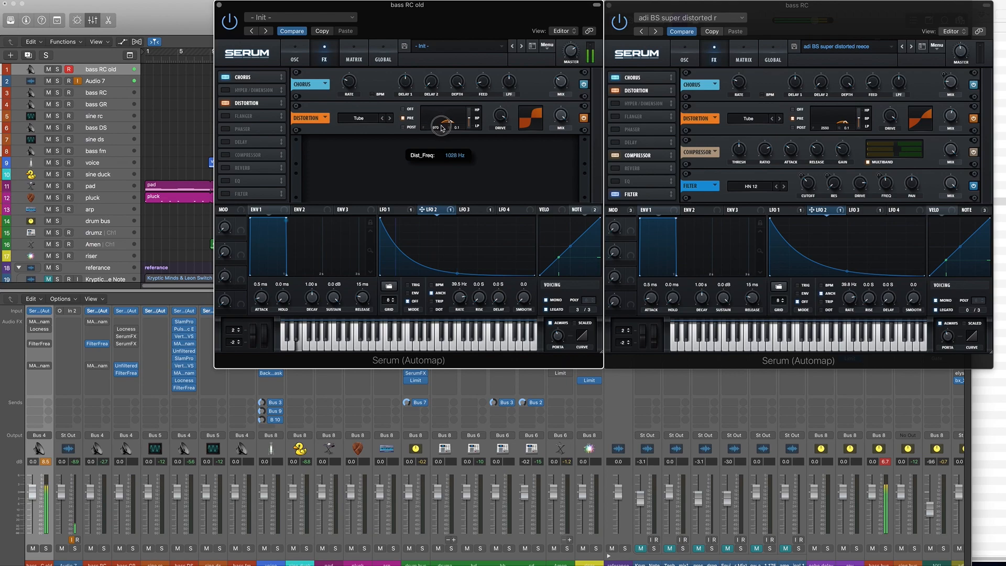
pyautogui.moveTo(442, 125); pyautogui.dragTo(446, 119)
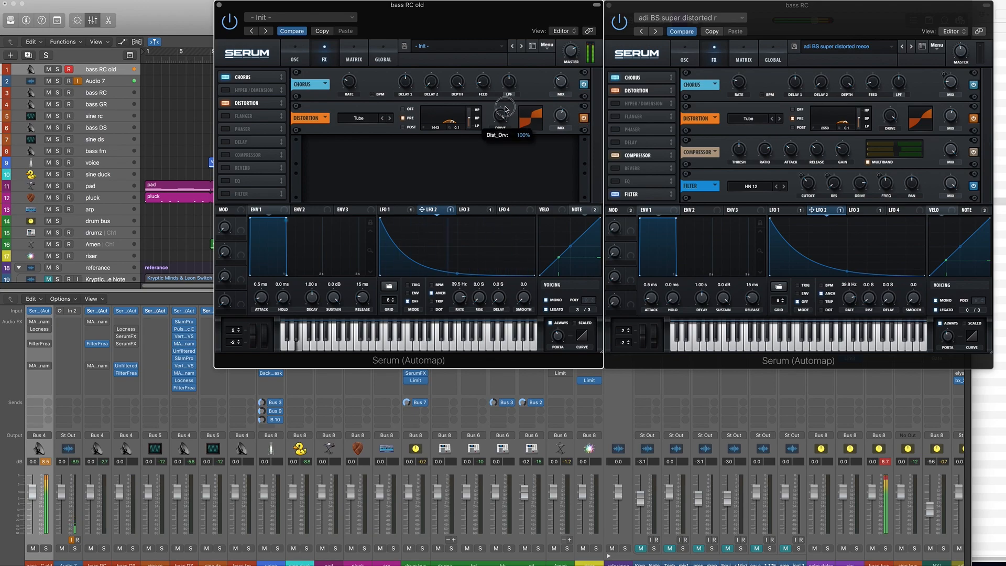
pyautogui.moveTo(437, 128)
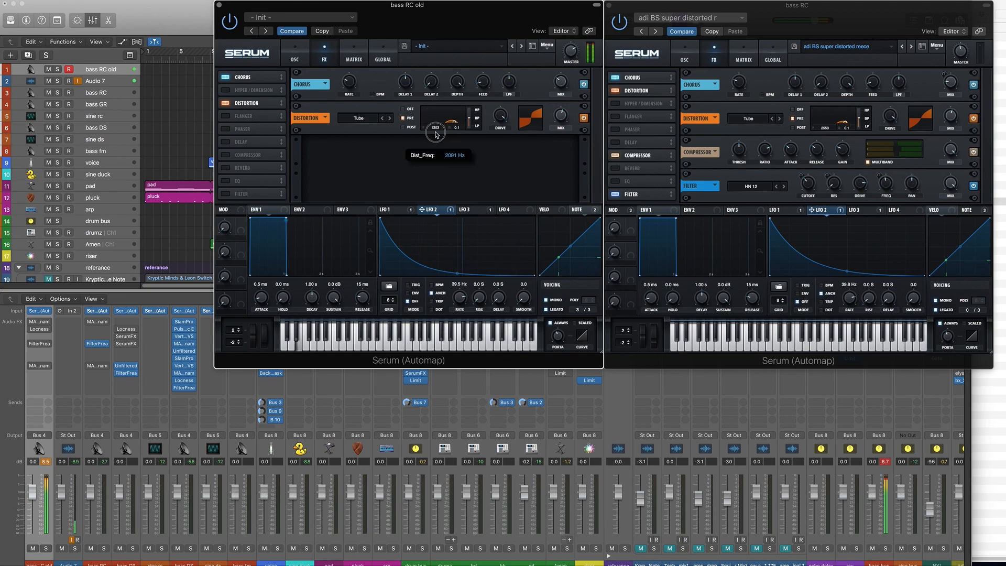
pyautogui.moveTo(437, 135); pyautogui.dragTo(443, 118)
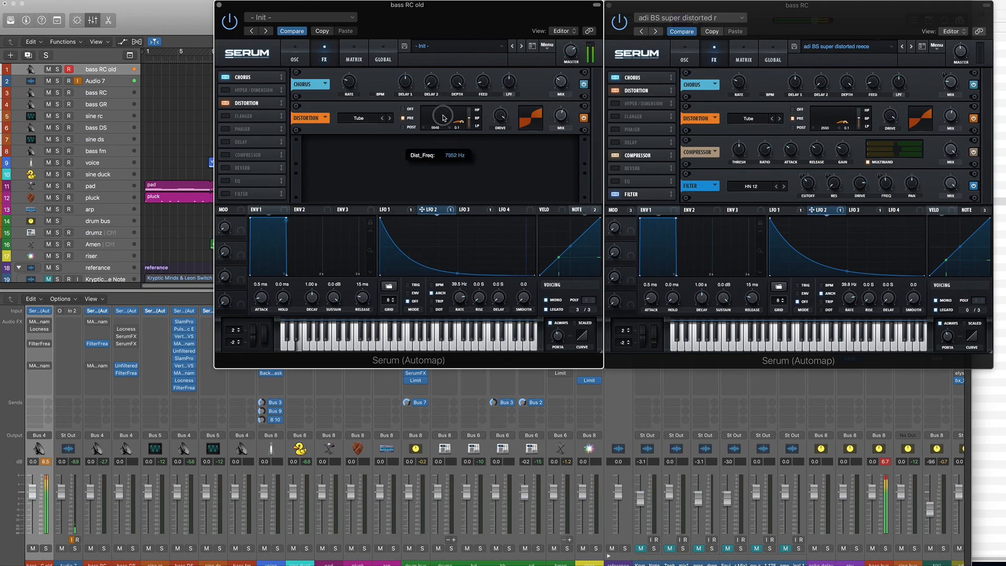
pyautogui.moveTo(443, 118); pyautogui.dragTo(443, 129)
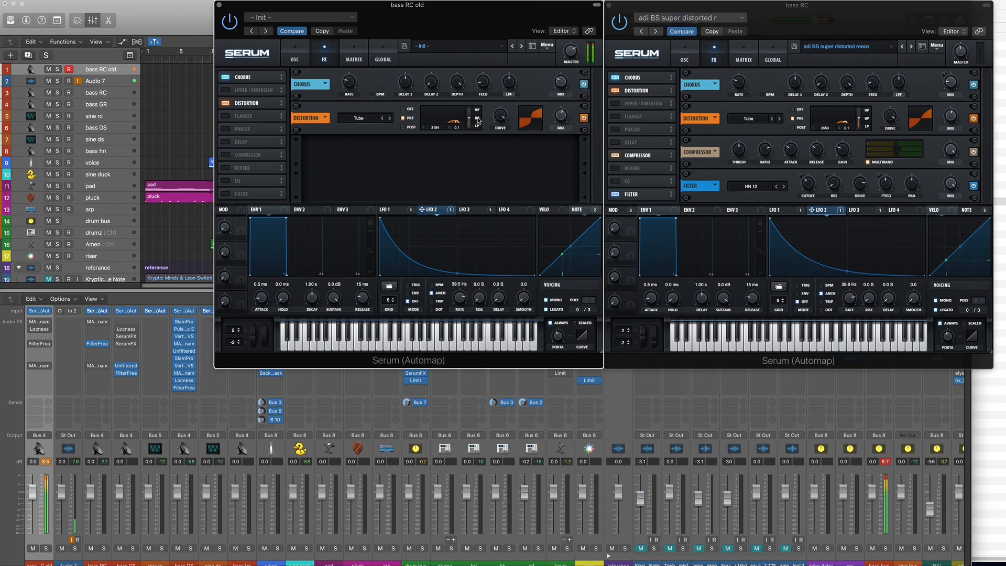
pyautogui.moveTo(332, 177)
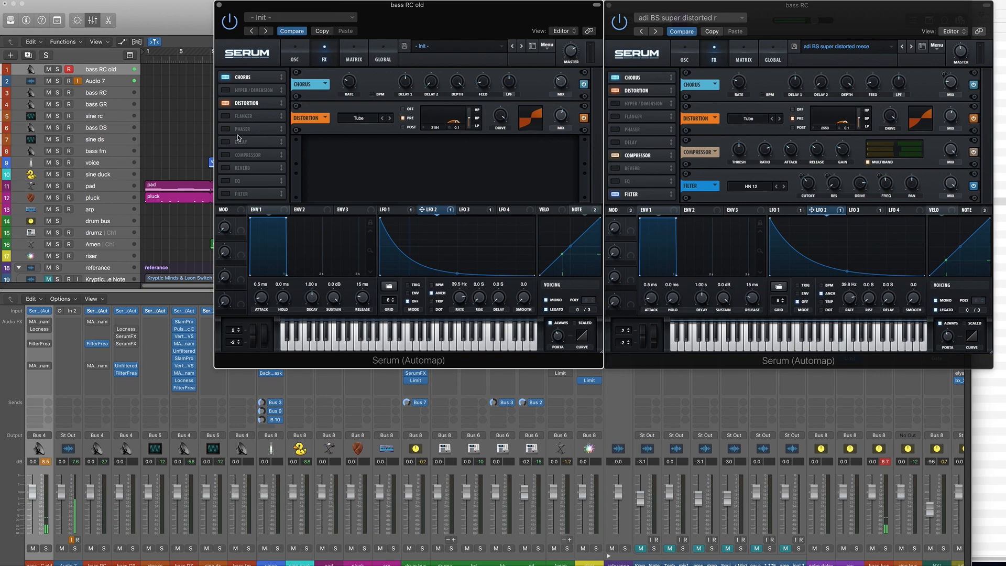
pyautogui.moveTo(227, 156)
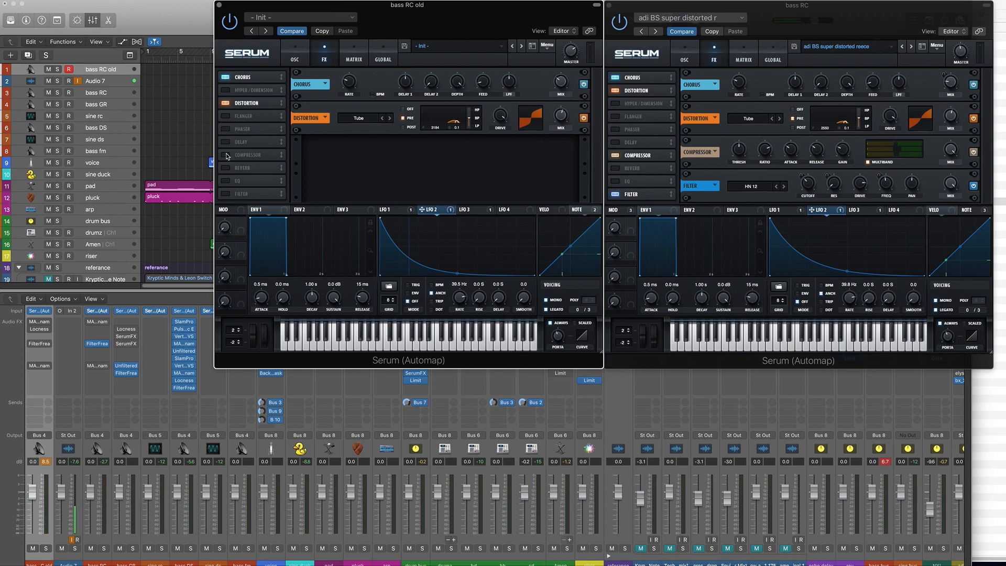
# Step: Add a multiband compressor after the distortion, A/B it, and lower the Master volume
pyautogui.click(226, 155)
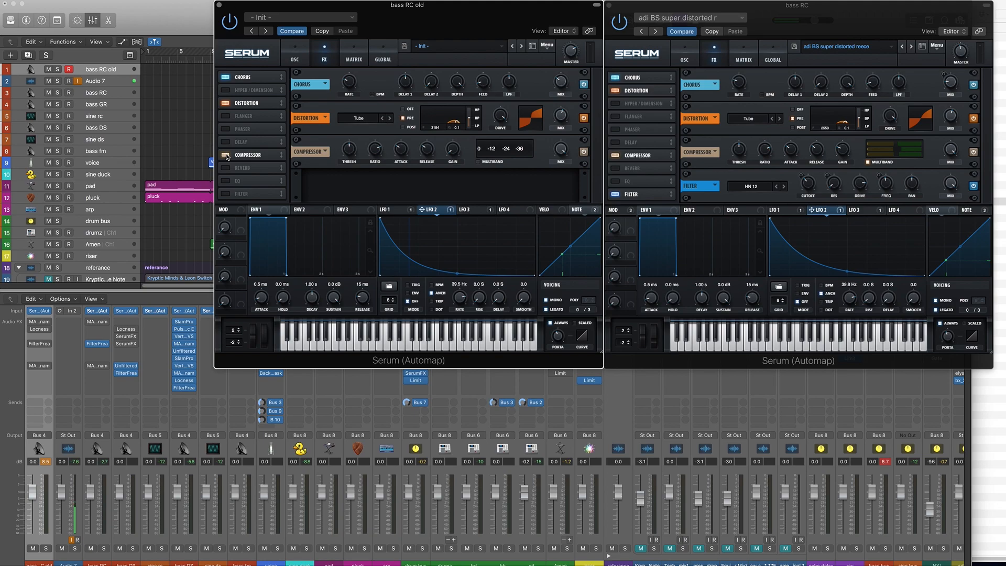
pyautogui.moveTo(487, 172)
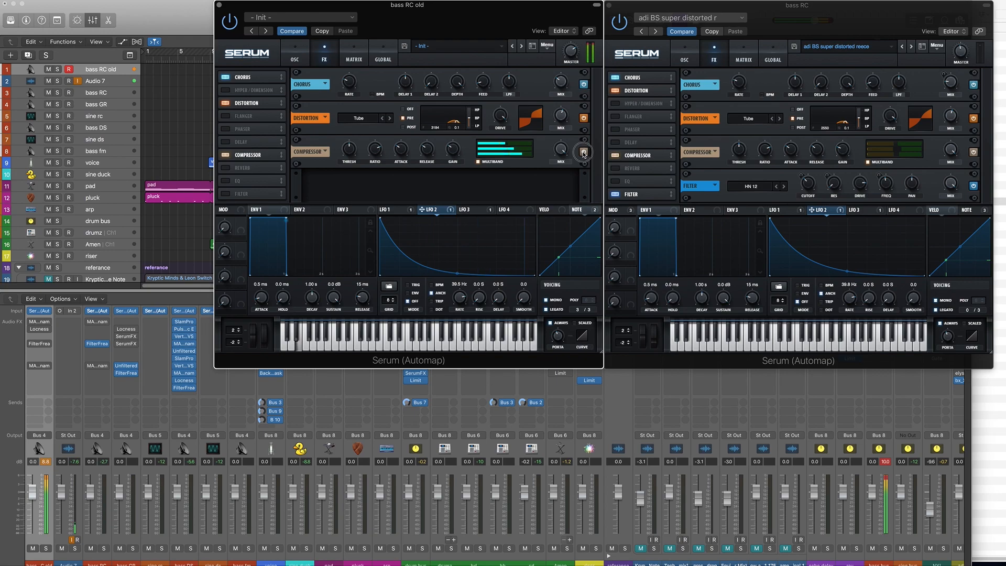
pyautogui.click(582, 152)
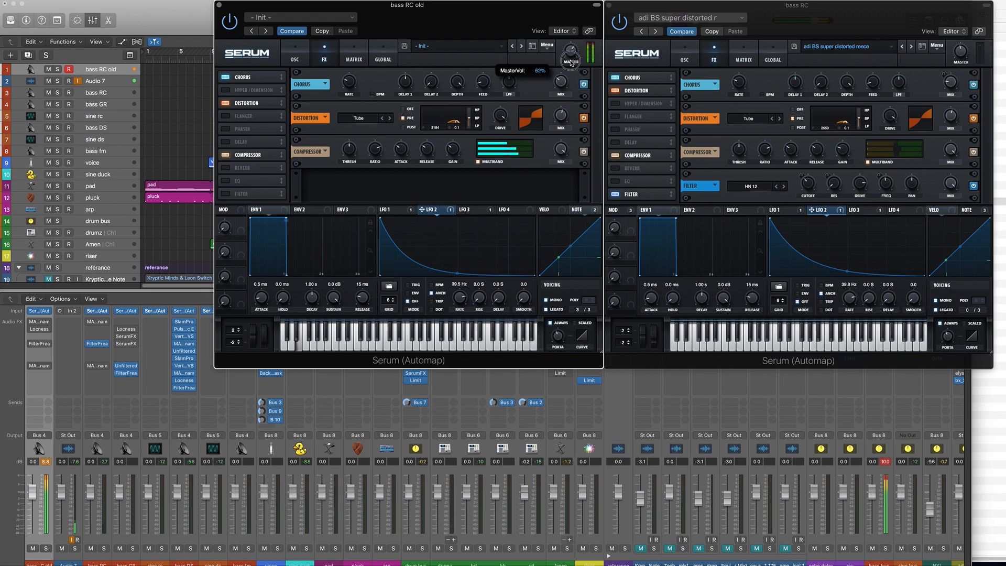
pyautogui.moveTo(570, 56); pyautogui.dragTo(570, 77)
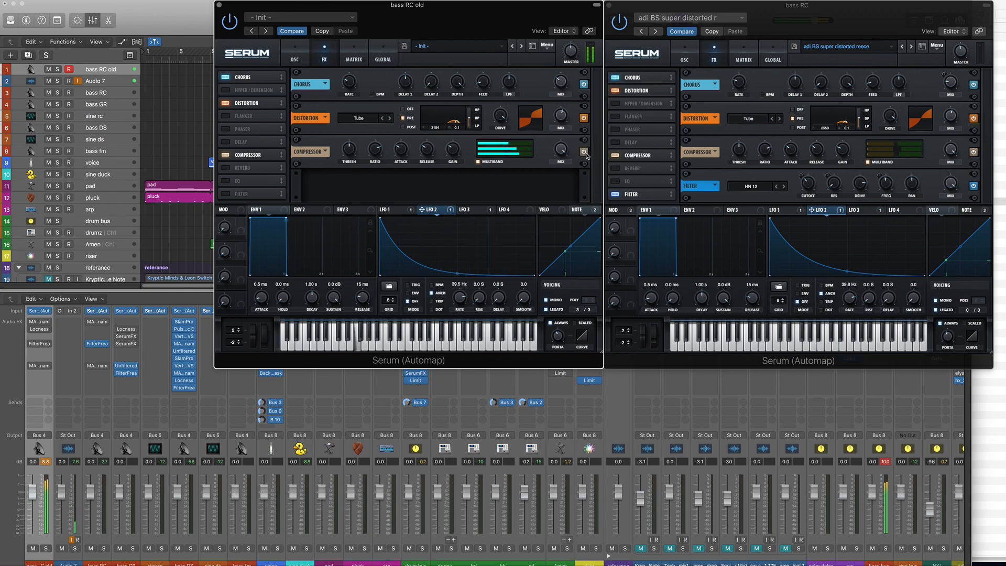
pyautogui.moveTo(630, 174)
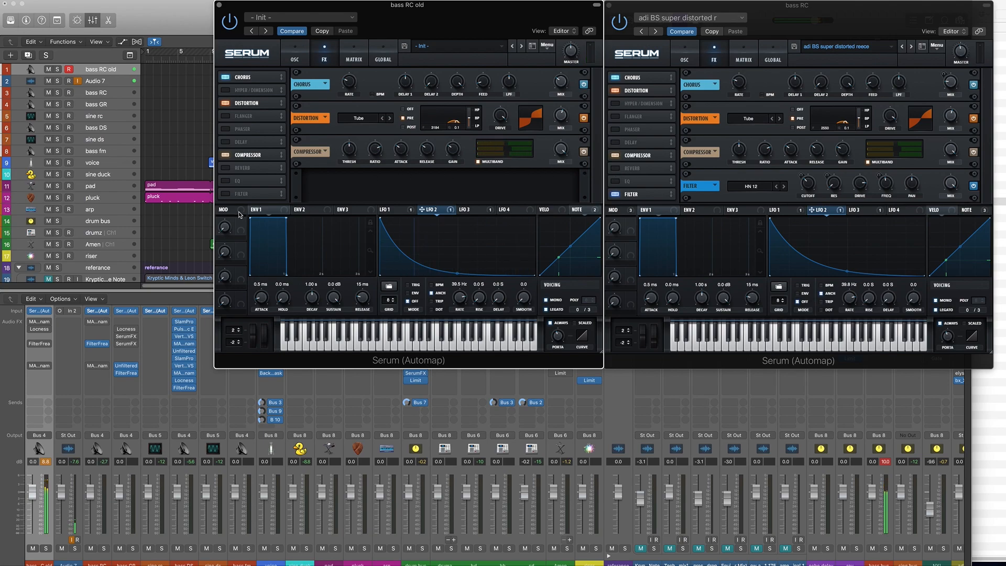
pyautogui.moveTo(225, 199)
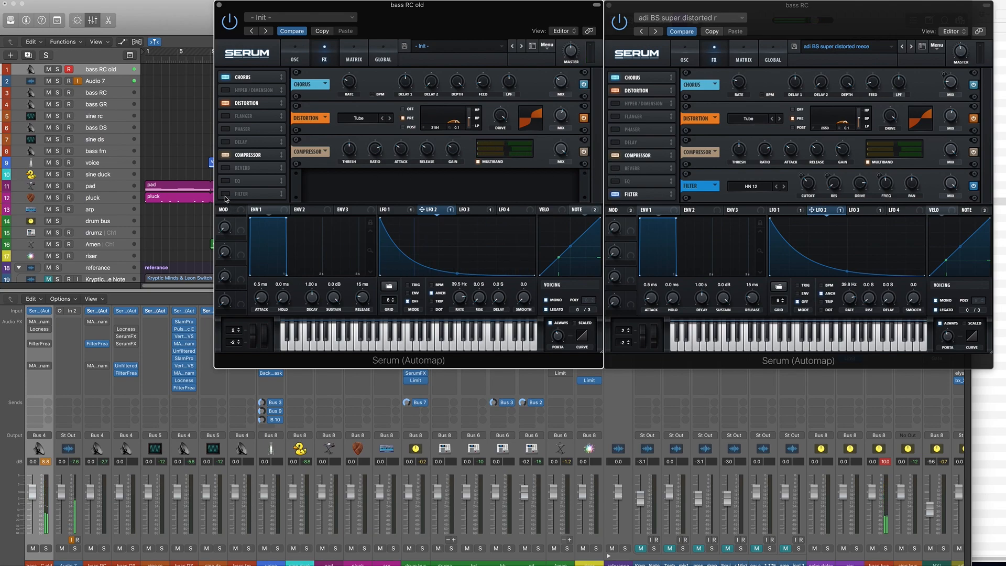
# Step: Add a High 12 FX filter with its cutoff lowered to about 111 Hz
pyautogui.click(223, 193)
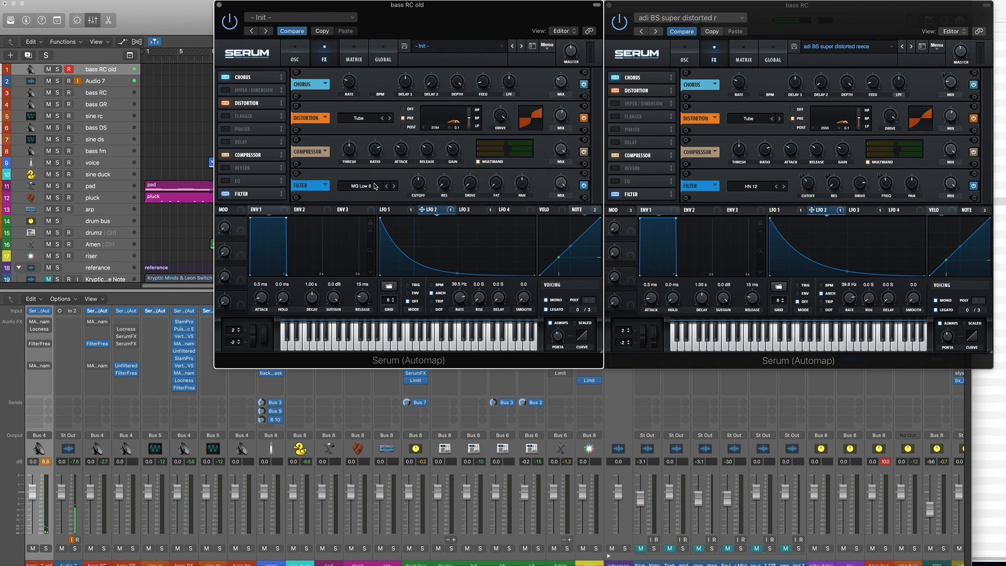
pyautogui.click(368, 186)
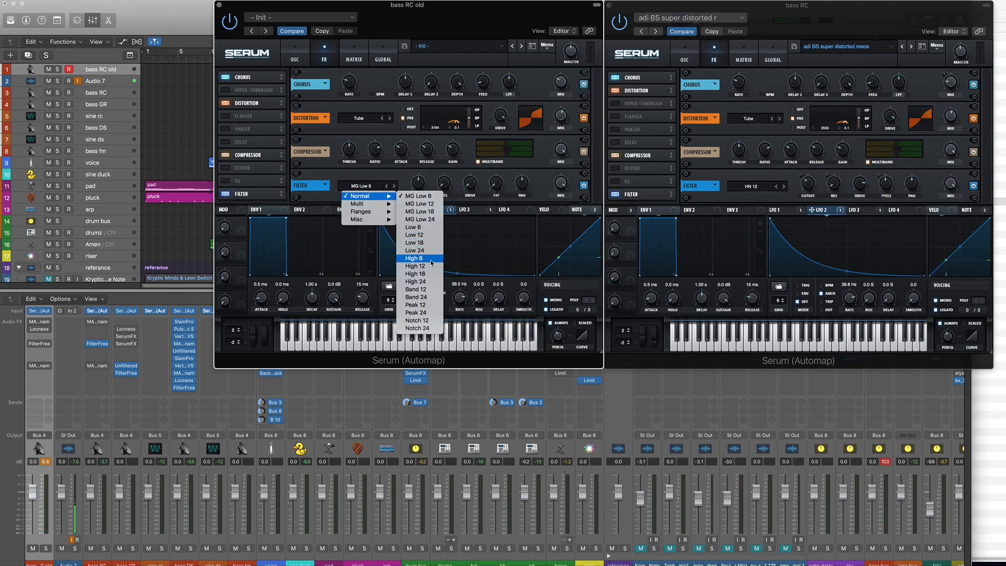
pyautogui.click(414, 266)
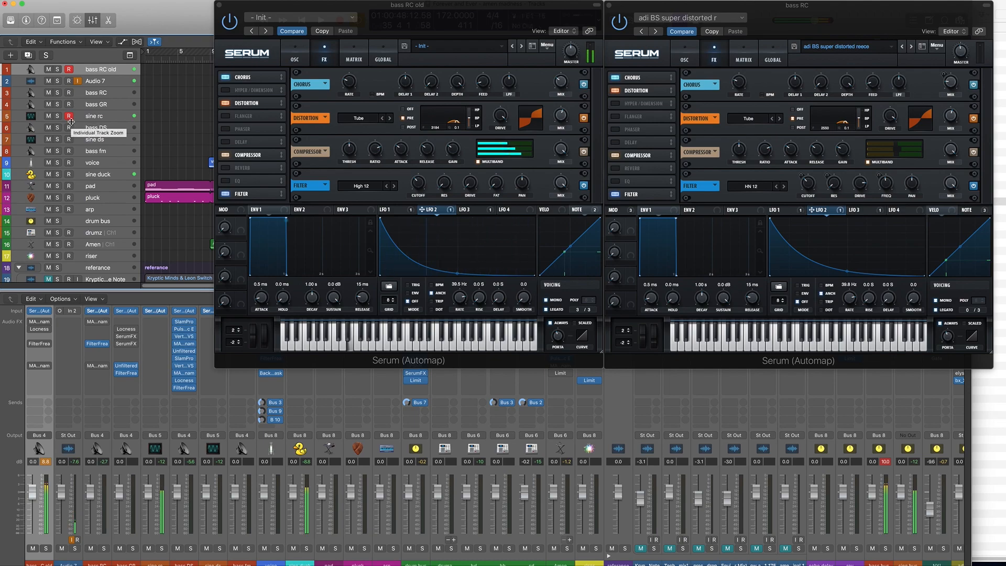
pyautogui.click(295, 60)
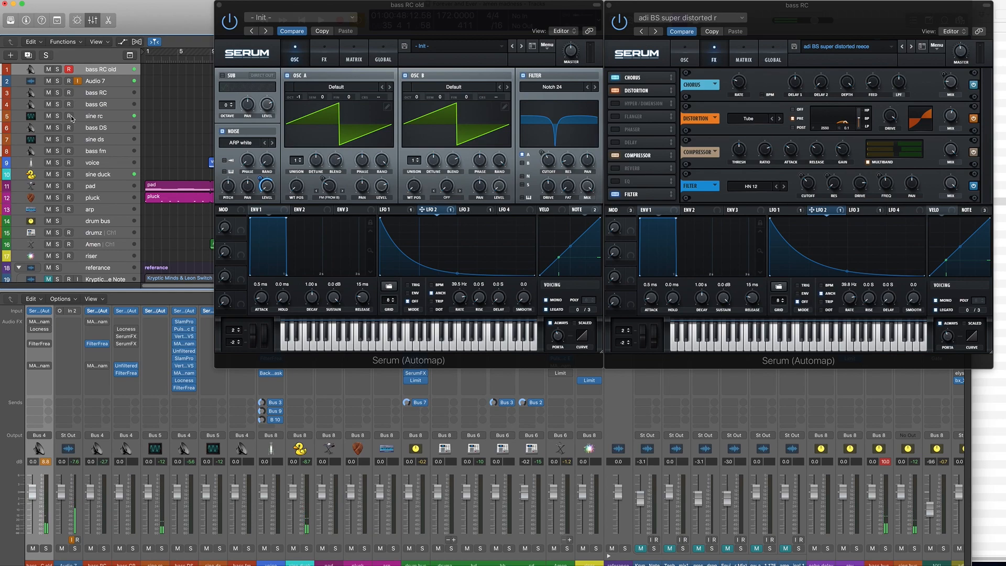
pyautogui.click(324, 57)
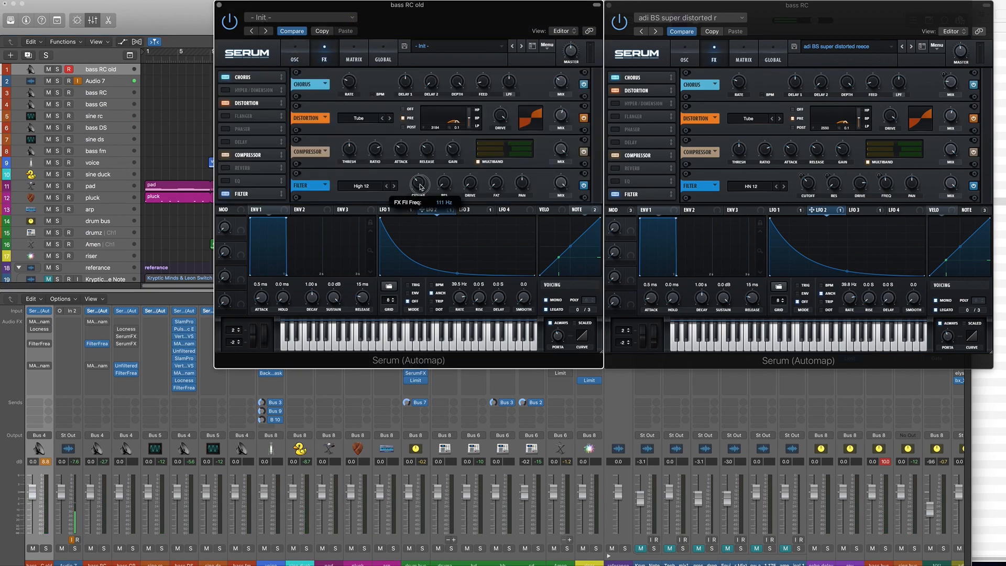
pyautogui.moveTo(420, 183); pyautogui.dragTo(420, 186)
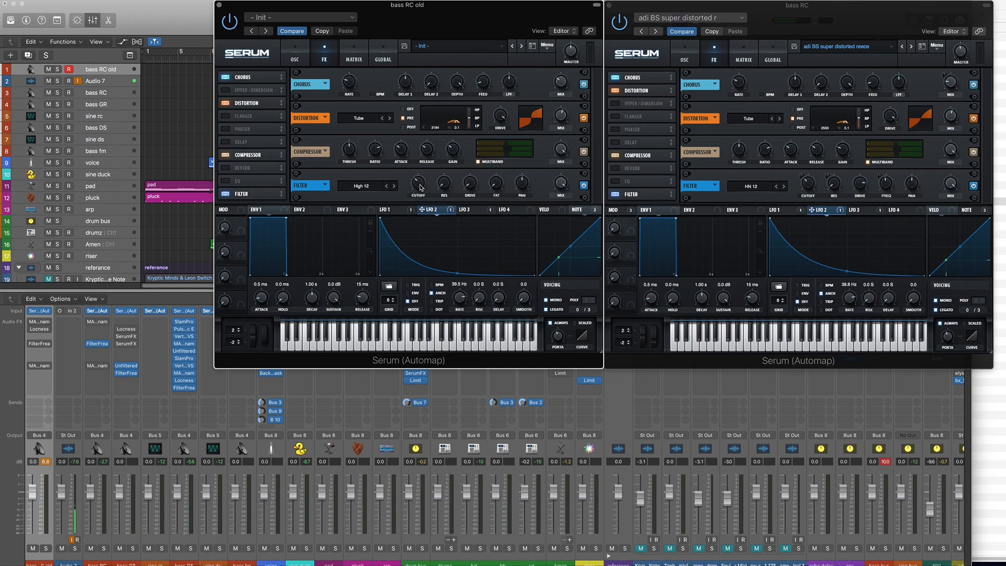
pyautogui.moveTo(200, 146)
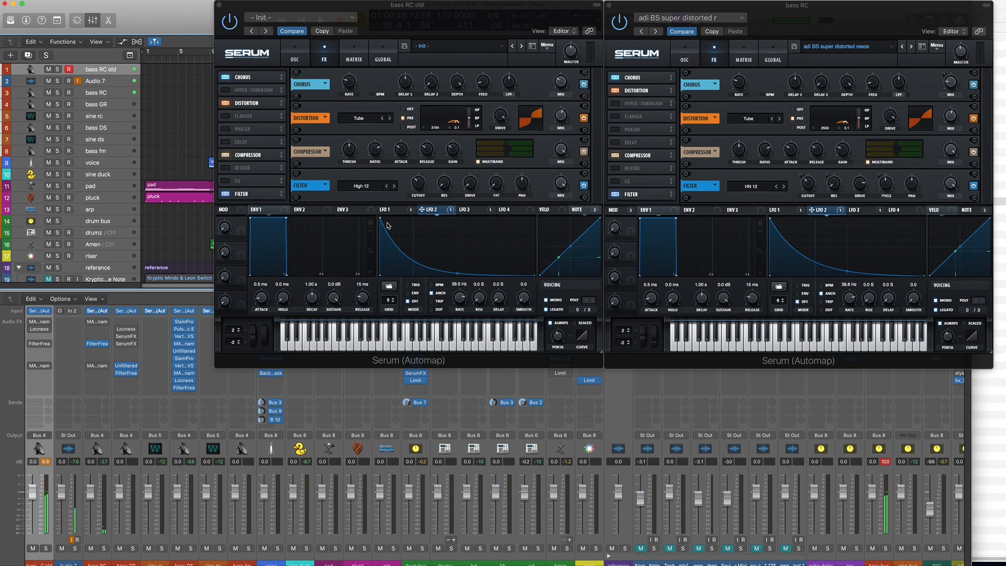
# Step: Switch the FX filter type to Multi > HN 12
pyautogui.click(366, 185)
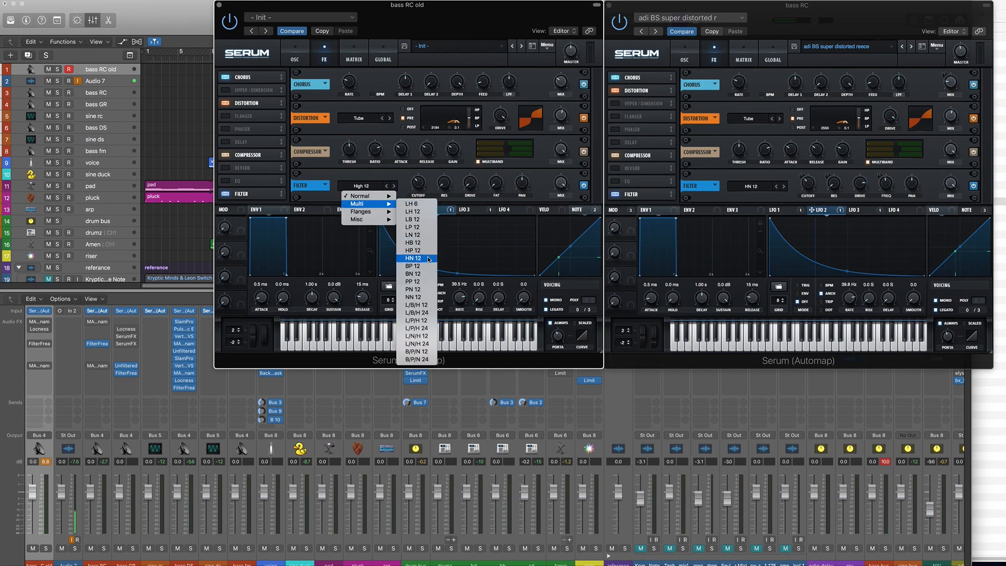
pyautogui.click(412, 258)
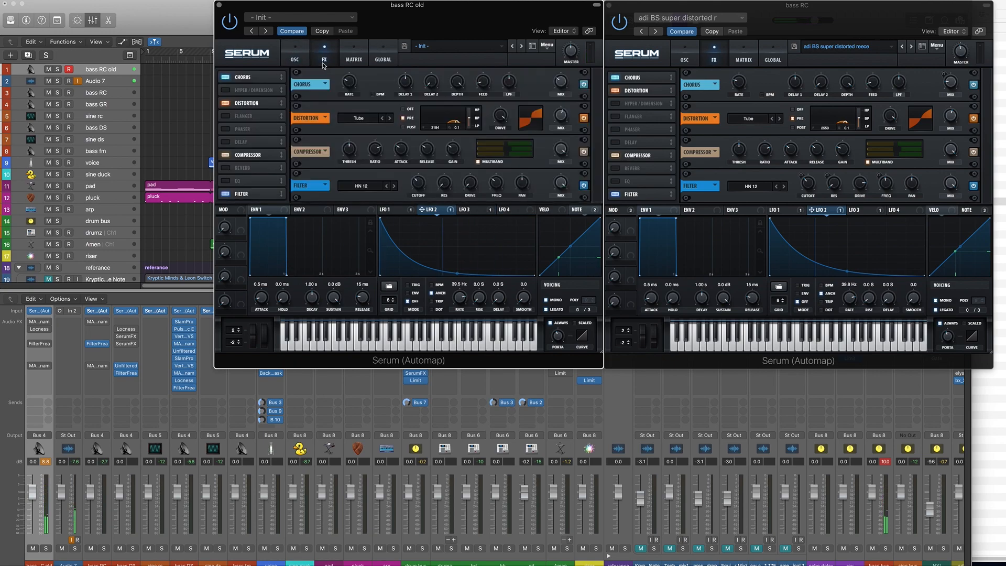
pyautogui.moveTo(457, 191)
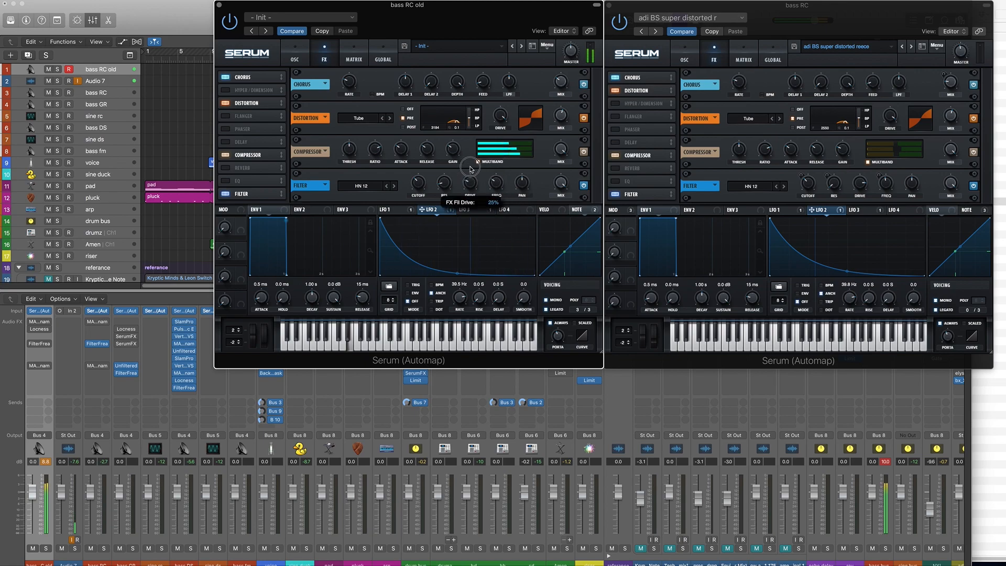
pyautogui.moveTo(358, 255)
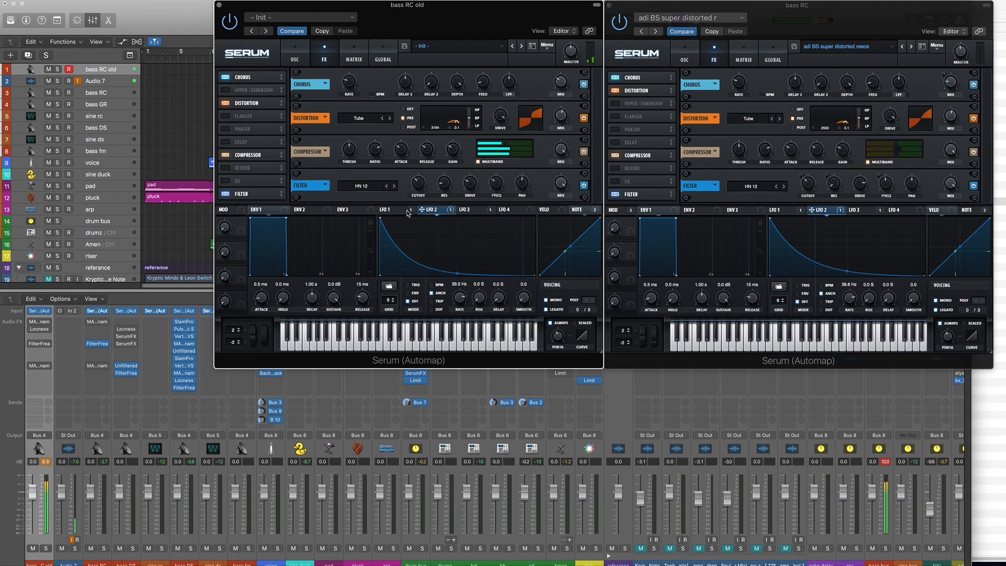
# Step: Show LFO 1 and draw a rising ramp shape into it
pyautogui.click(389, 209)
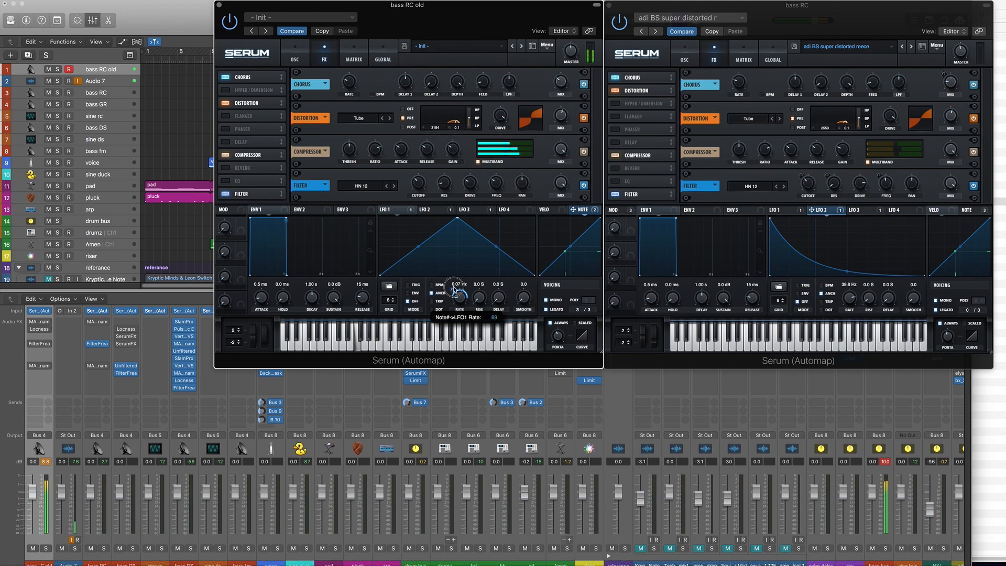
pyautogui.click(479, 209)
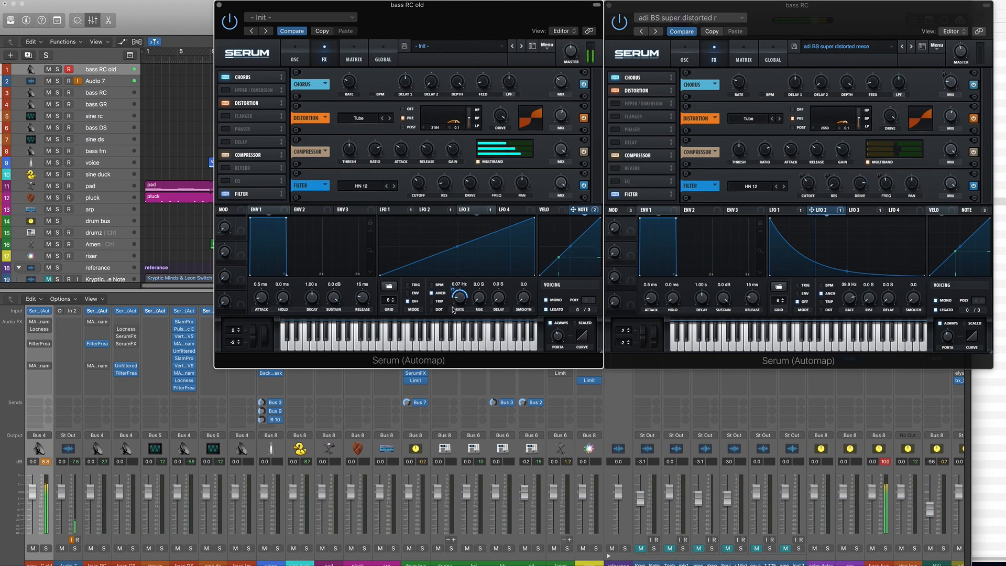
pyautogui.moveTo(462, 295)
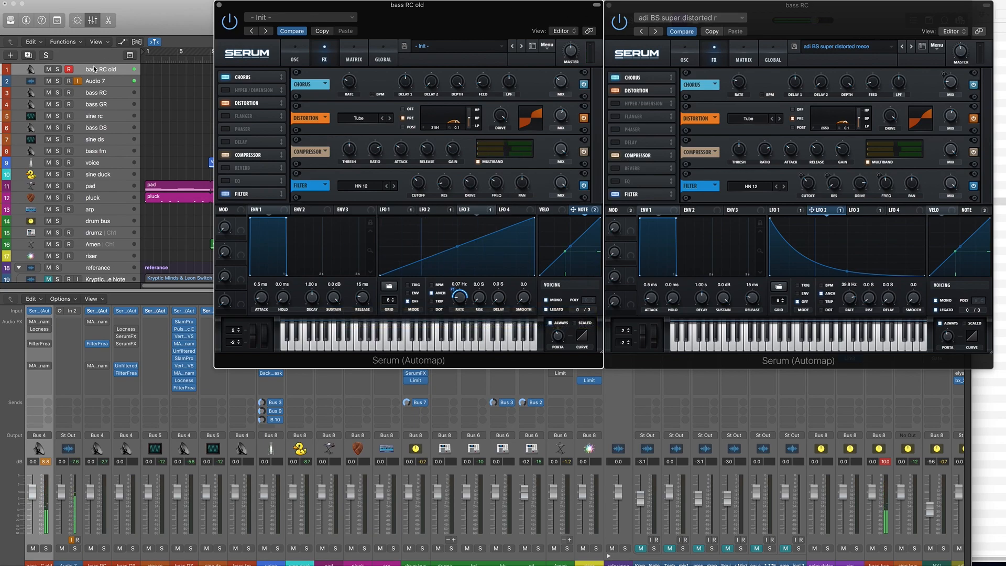
pyautogui.moveTo(95, 80)
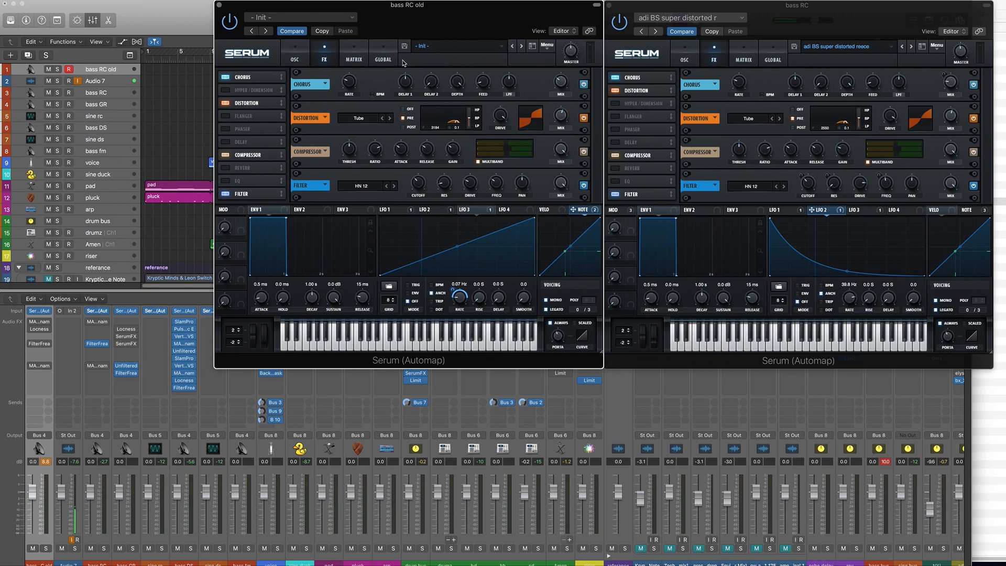
pyautogui.moveTo(387, 43)
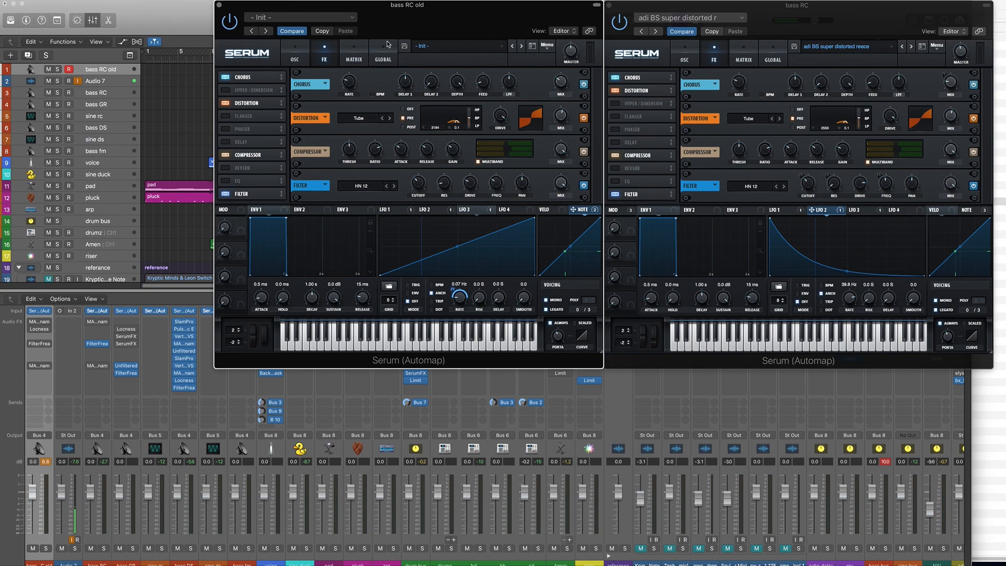
pyautogui.moveTo(134, 284)
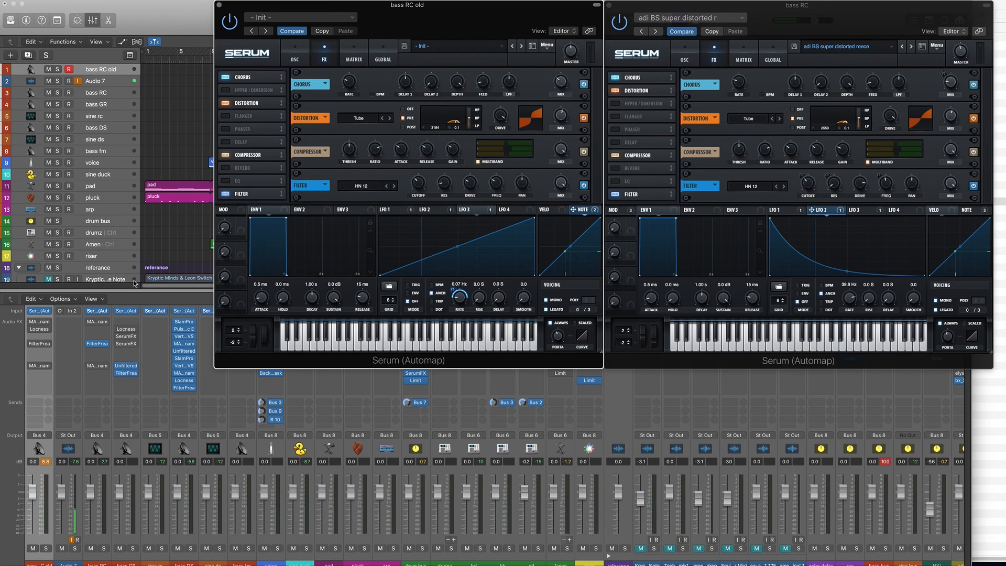
pyautogui.moveTo(271, 225)
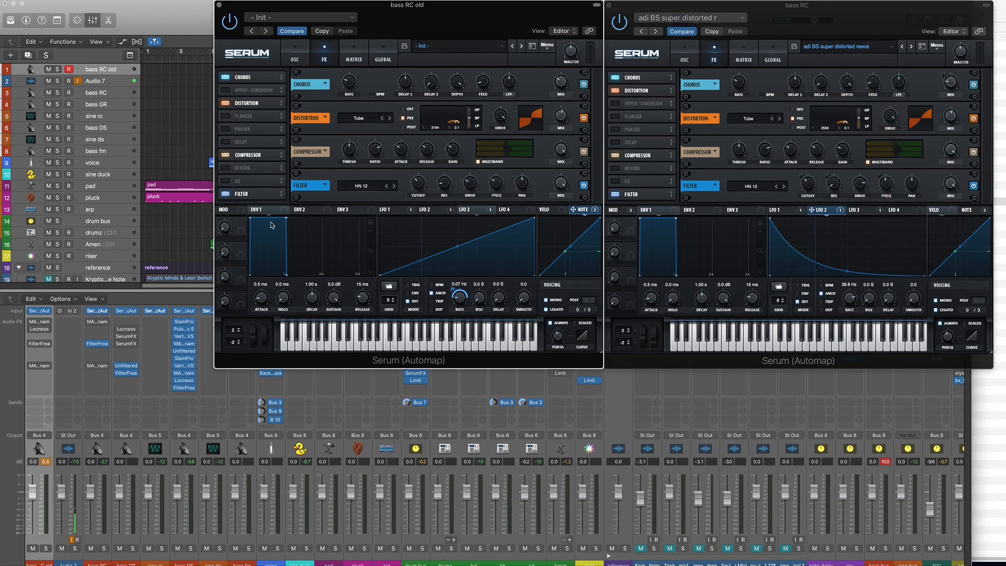
pyautogui.moveTo(481, 34)
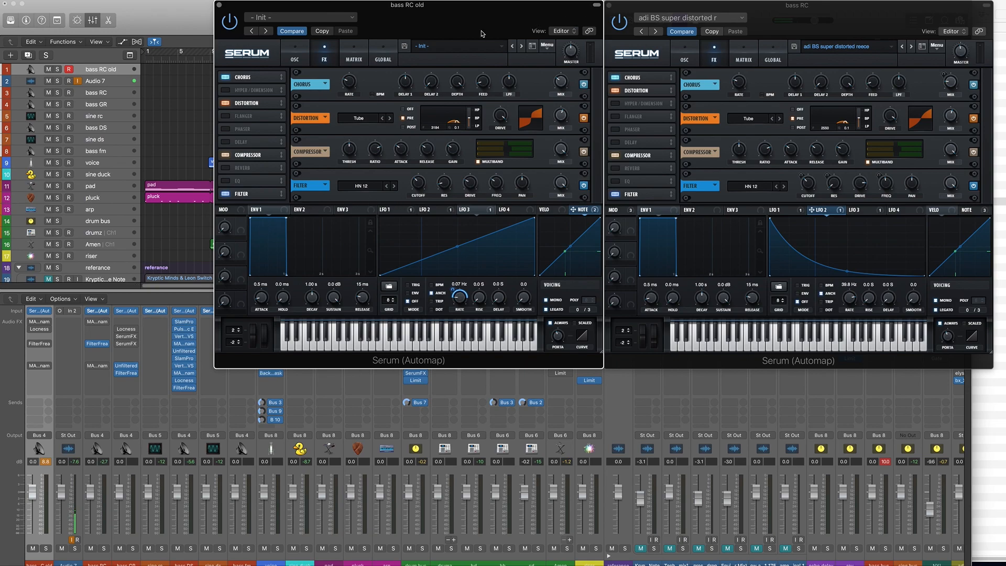